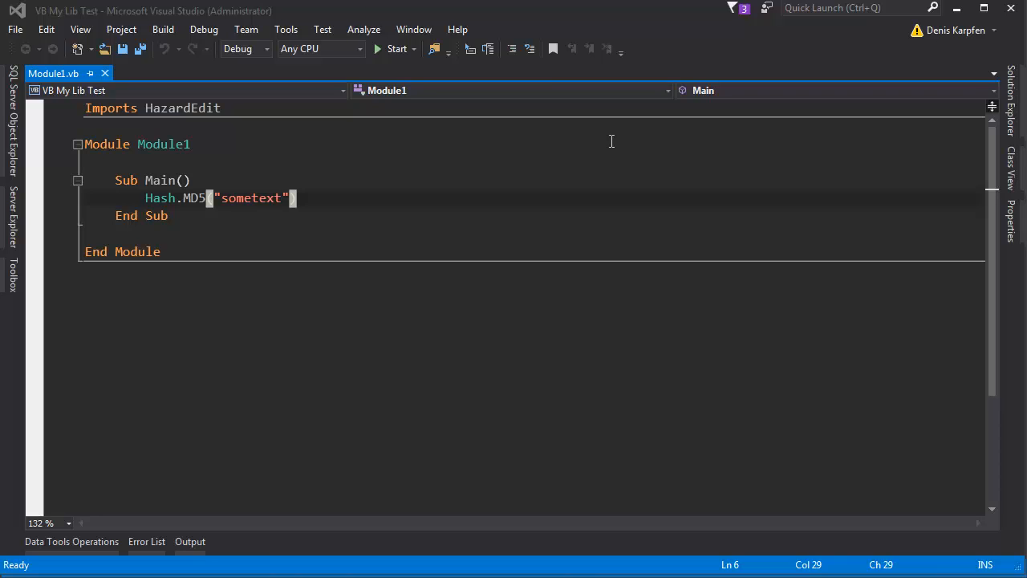
mouse_move(659, 126)
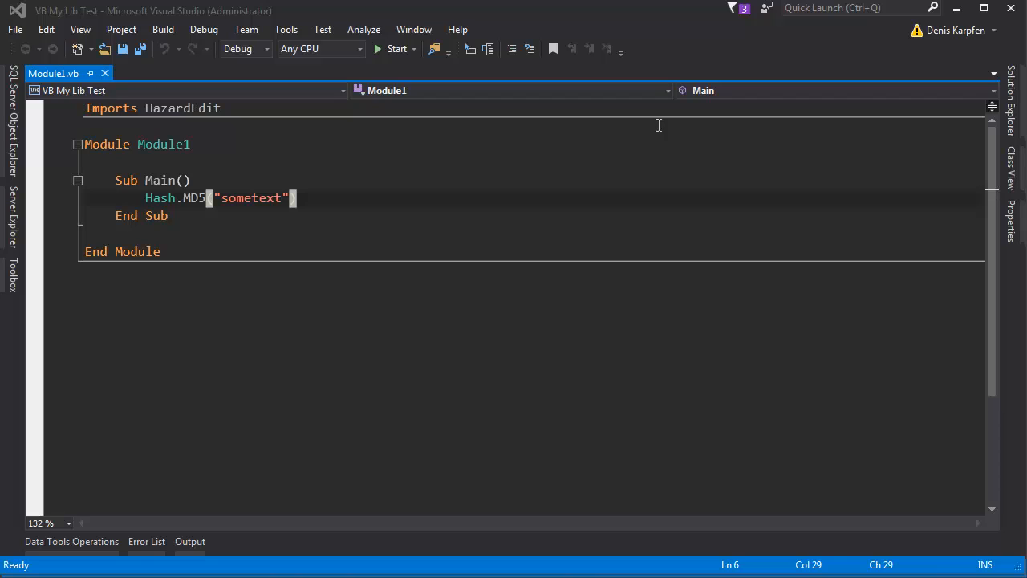
mouse_move(303, 193)
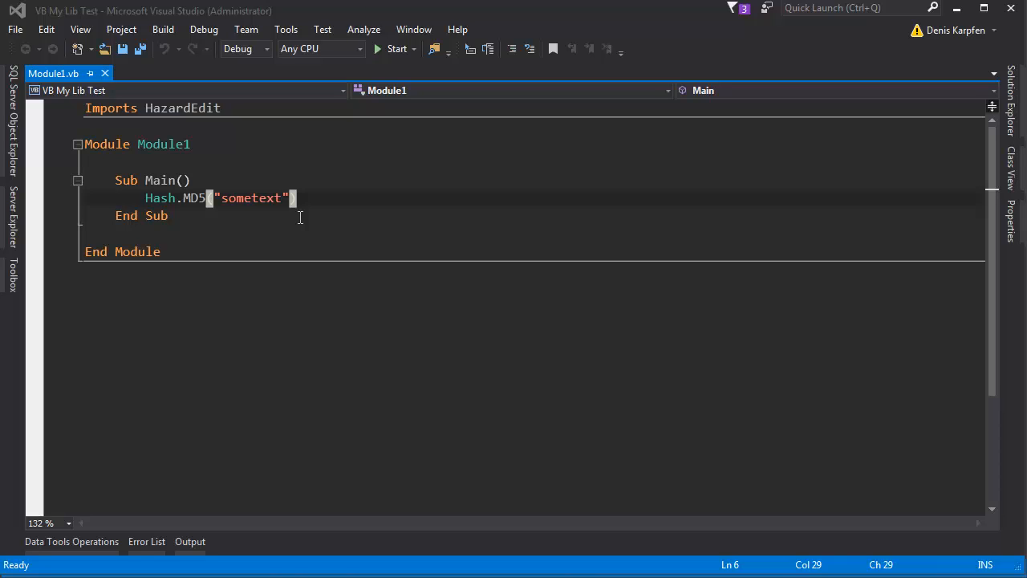
mouse_move(310, 174)
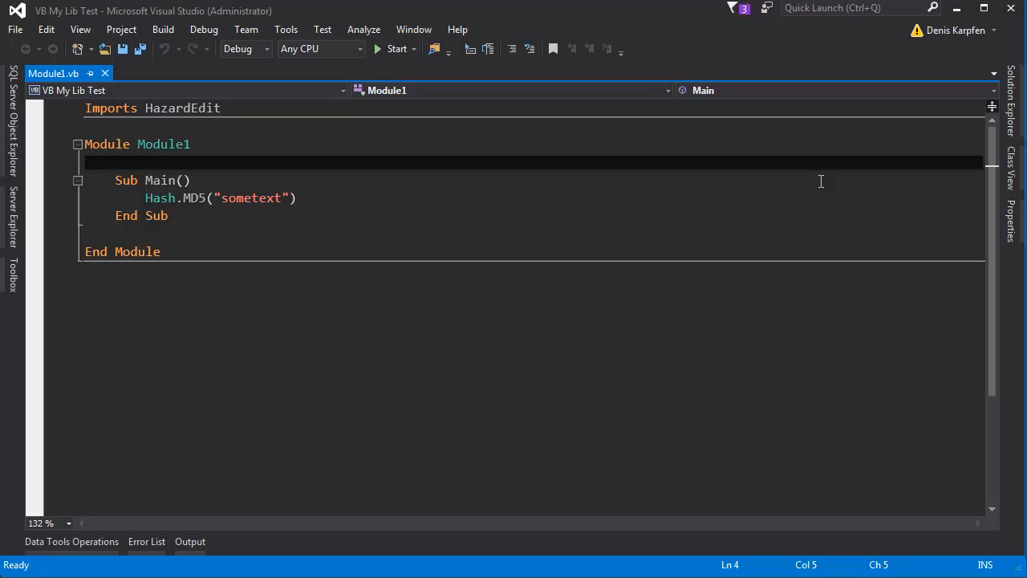
- Browse to HazardEdit.Tools.dll in Add Reference, check it, and add it to the project's References
click(117, 161)
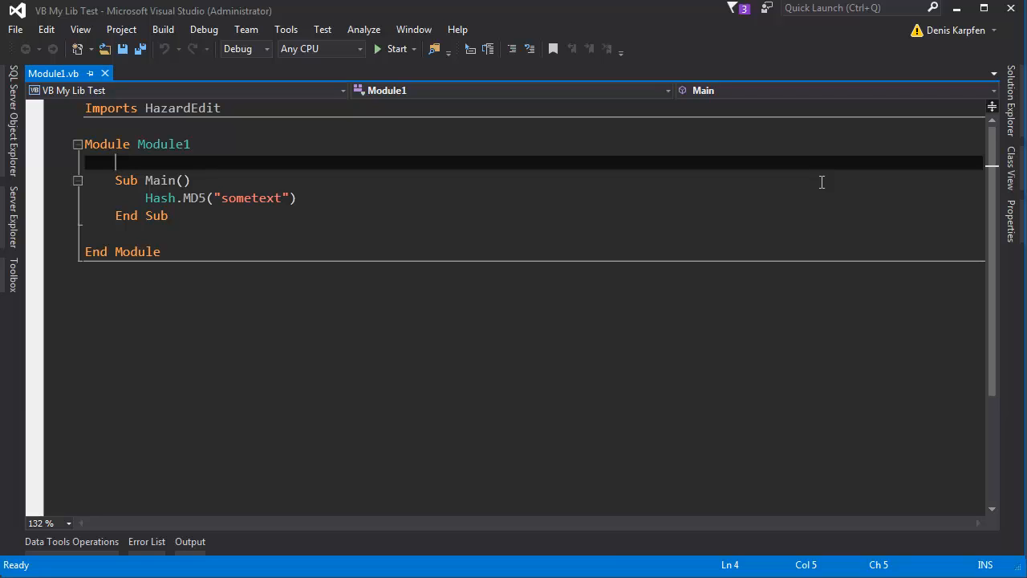
mouse_move(826, 150)
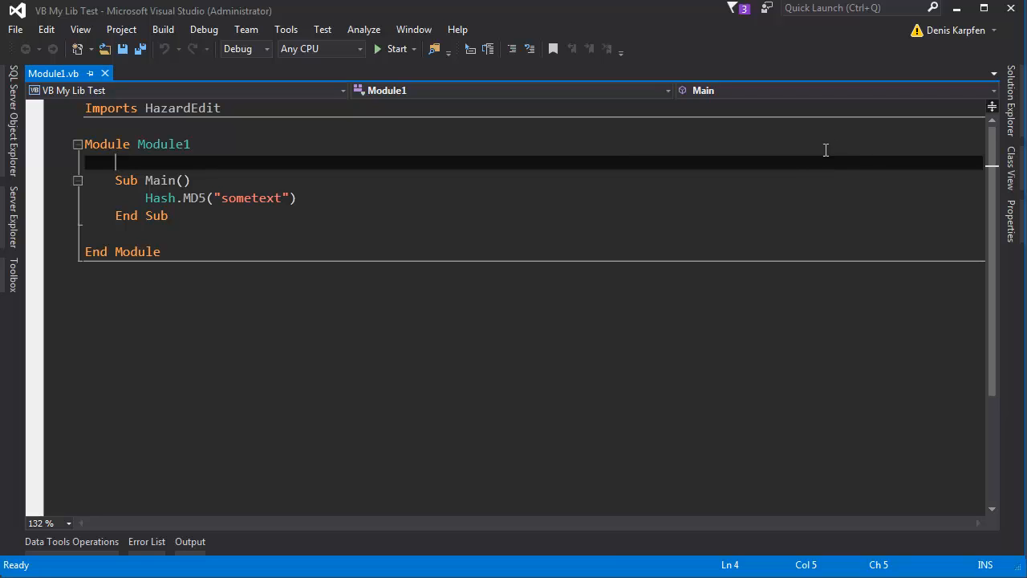
mouse_move(873, 119)
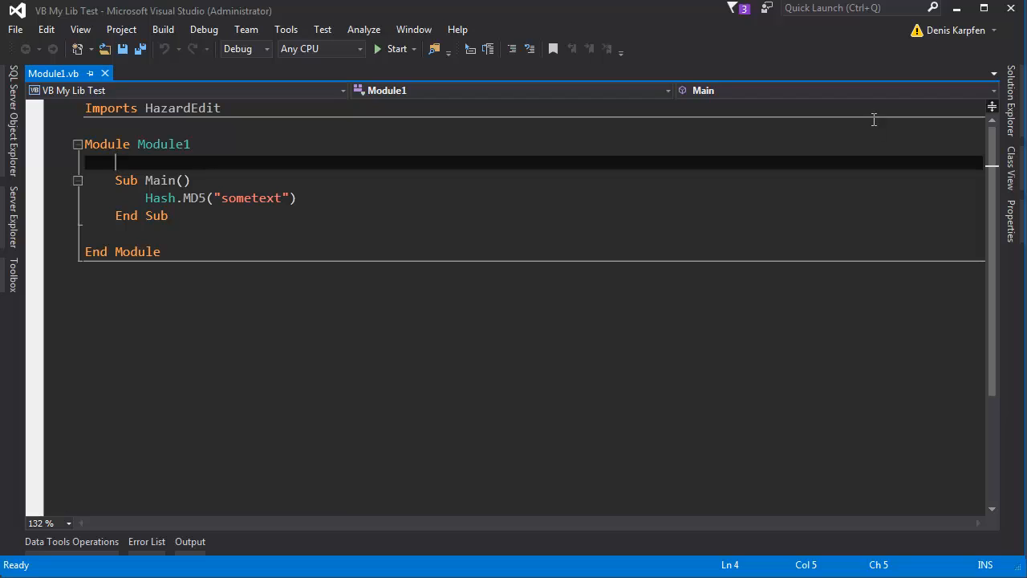
mouse_move(885, 112)
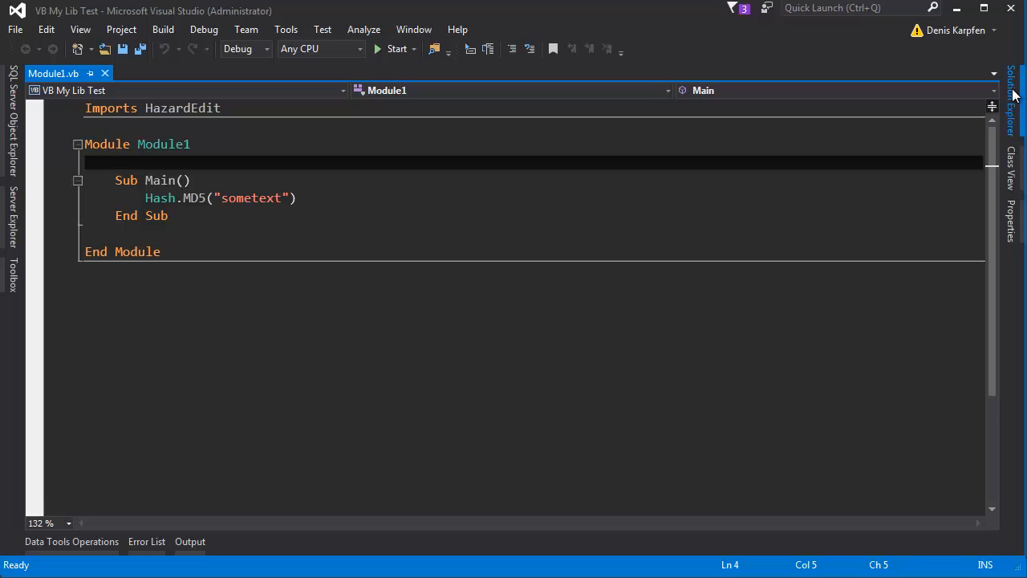
click(1013, 76)
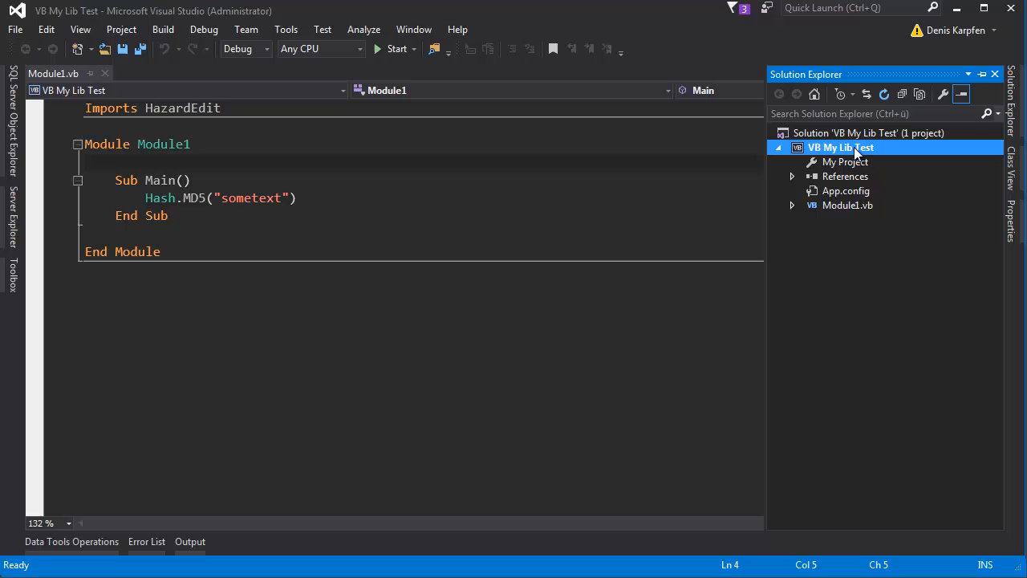
right_click(845, 175)
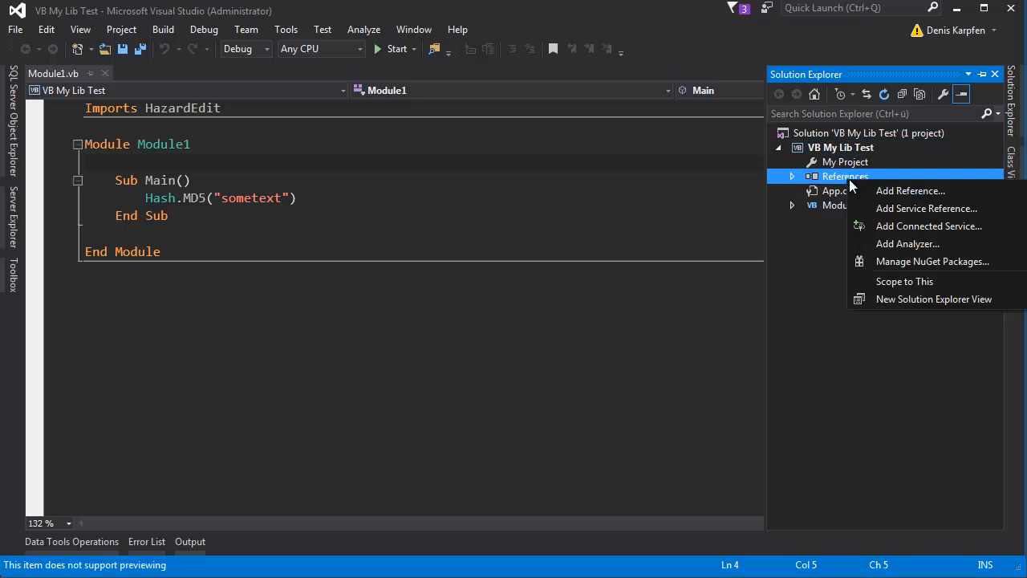
mouse_move(910, 190)
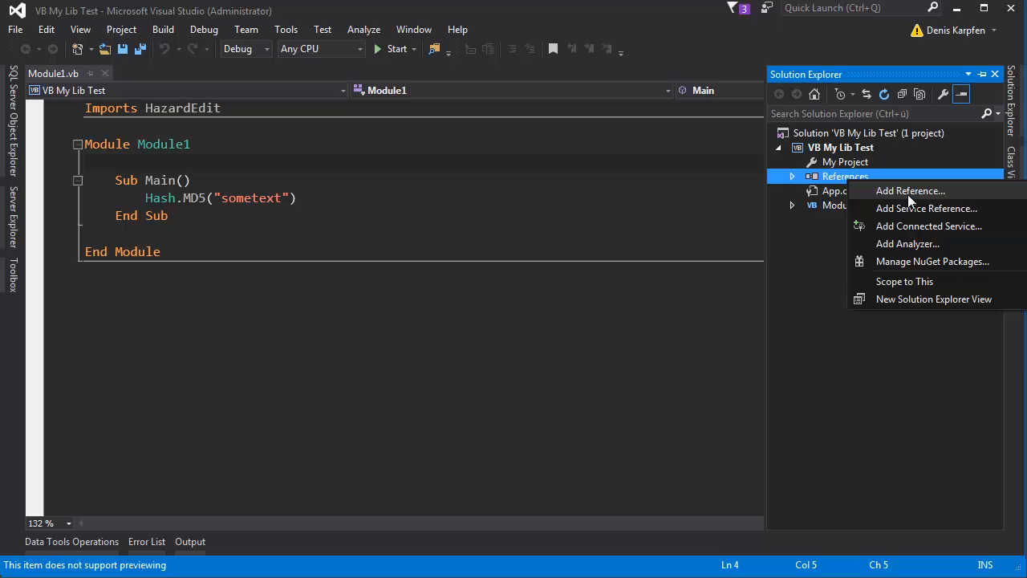
click(910, 191)
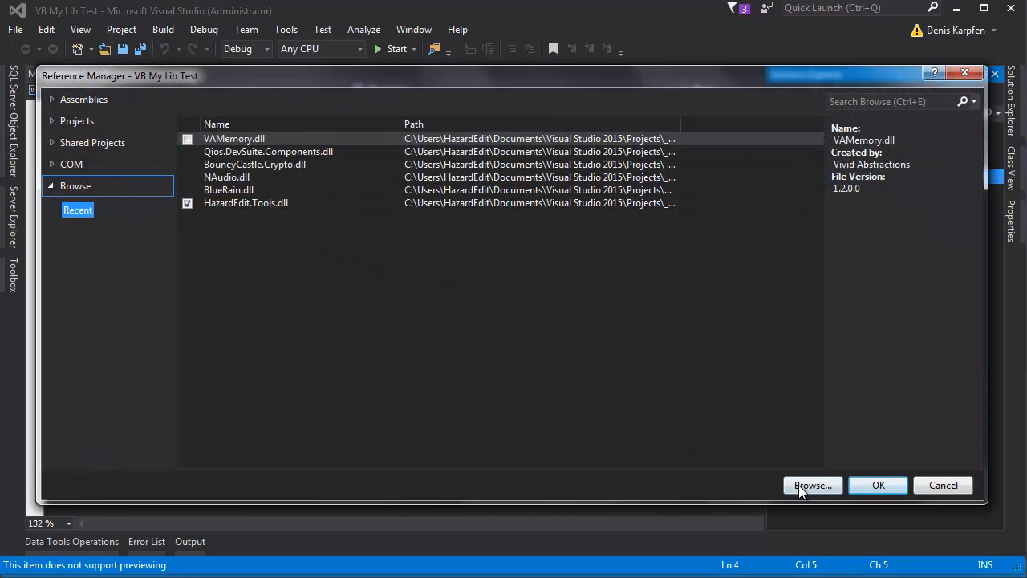
click(812, 484)
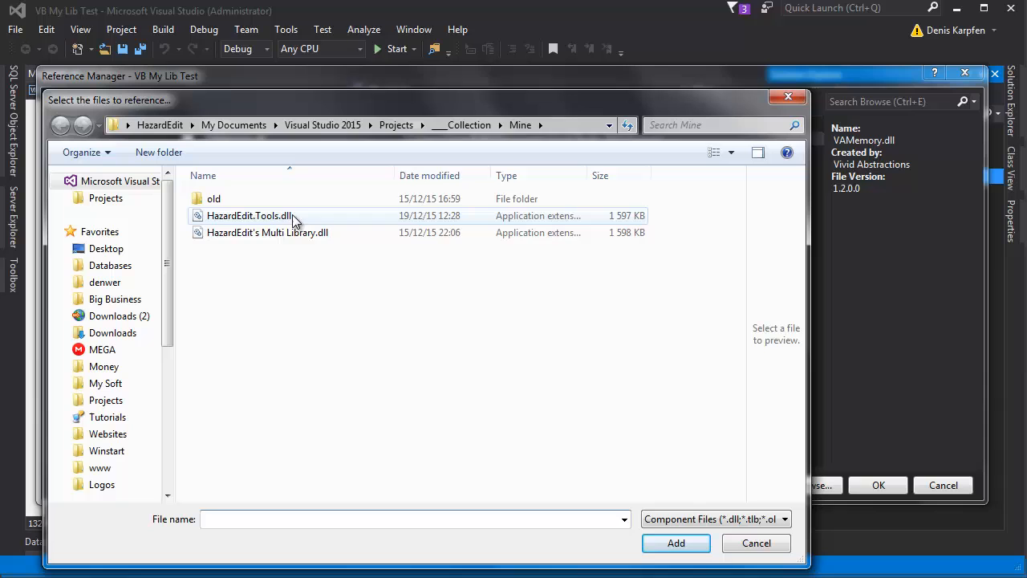
click(249, 216)
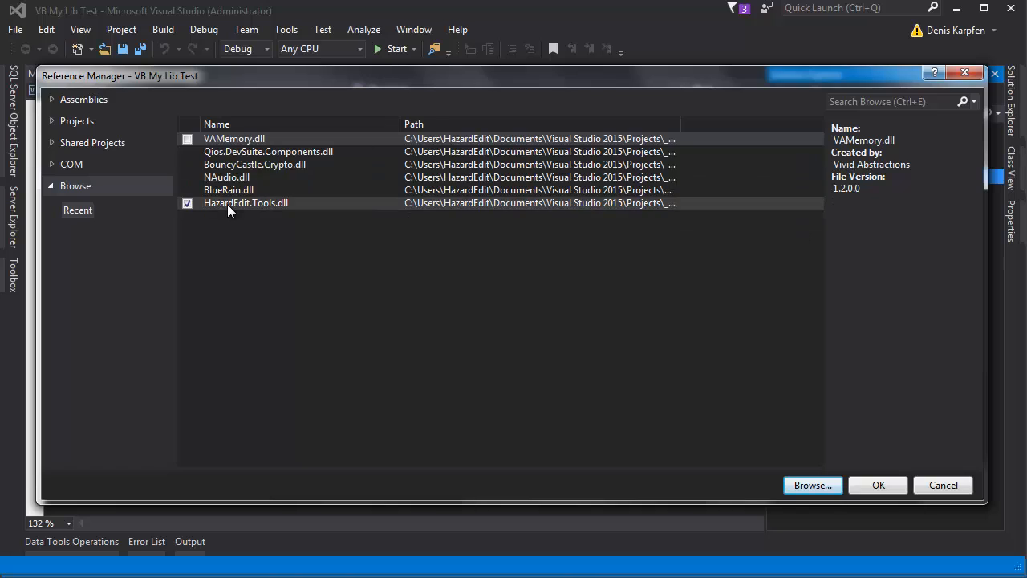
click(245, 202)
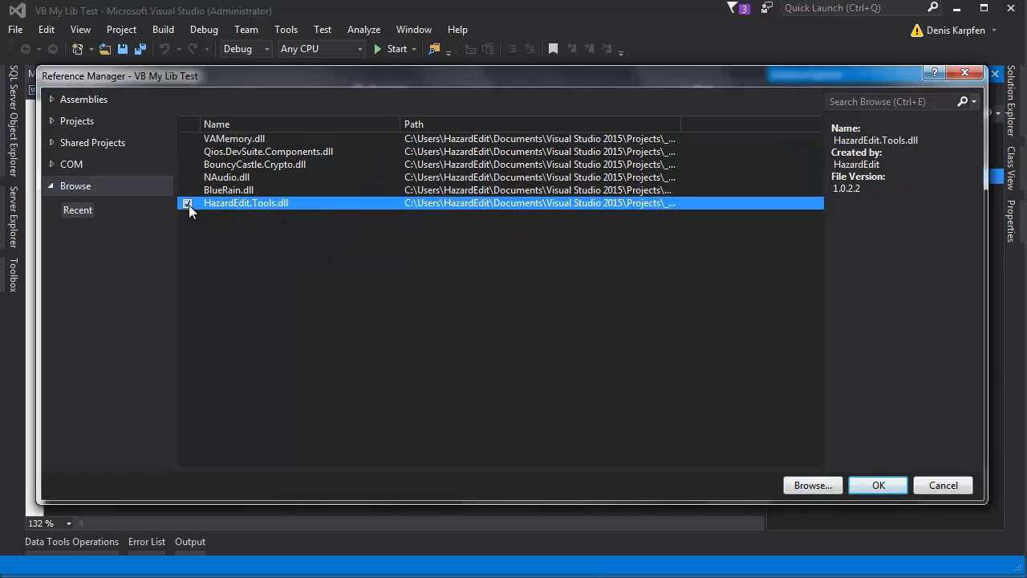
click(187, 202)
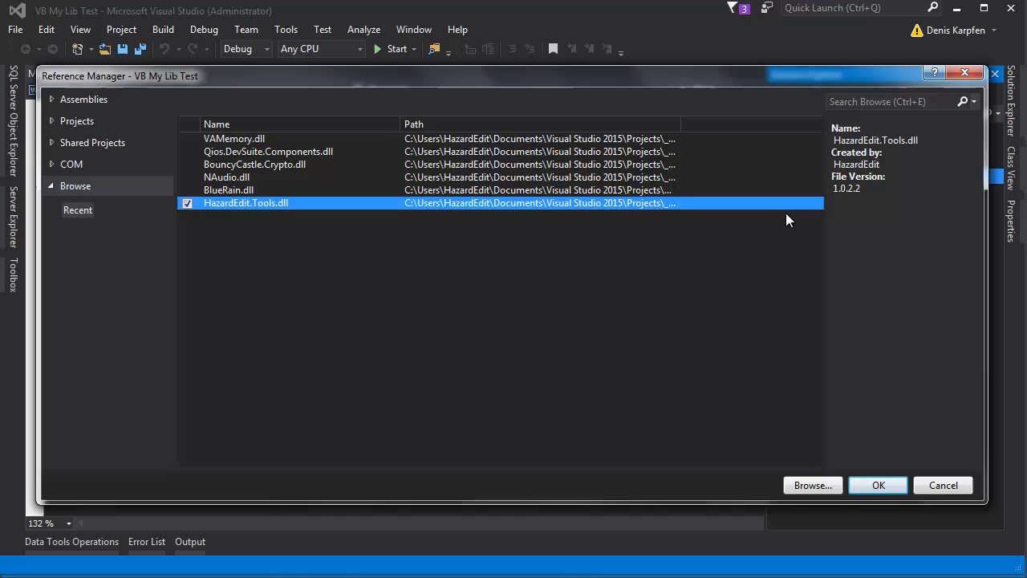
mouse_move(689, 220)
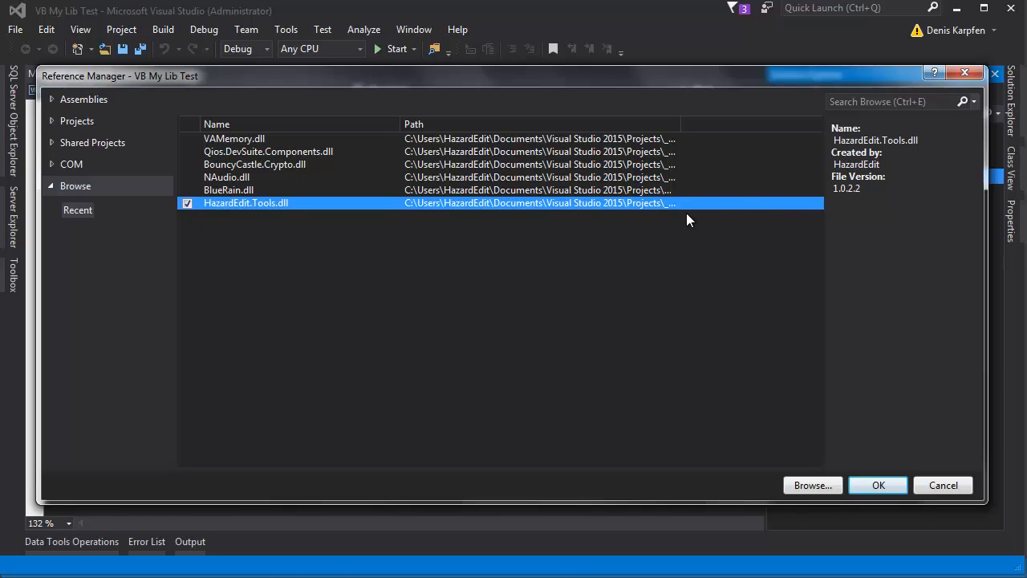
mouse_move(857, 188)
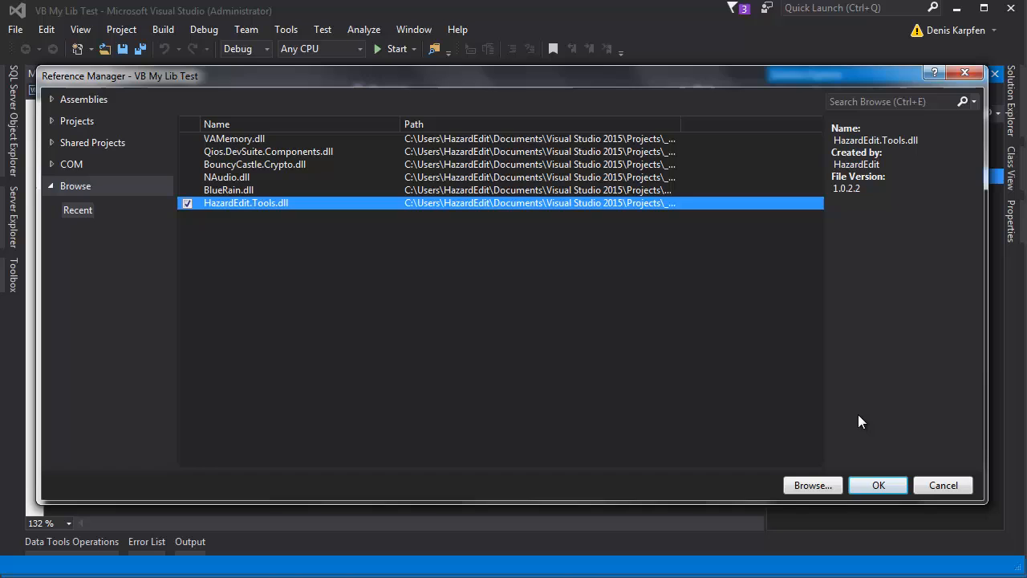
mouse_move(858, 209)
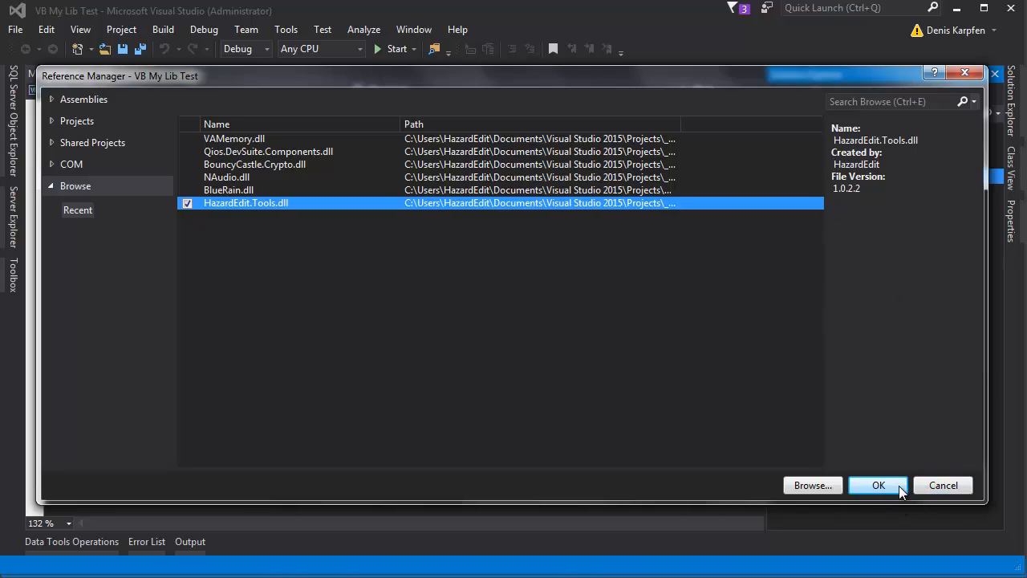
click(878, 485)
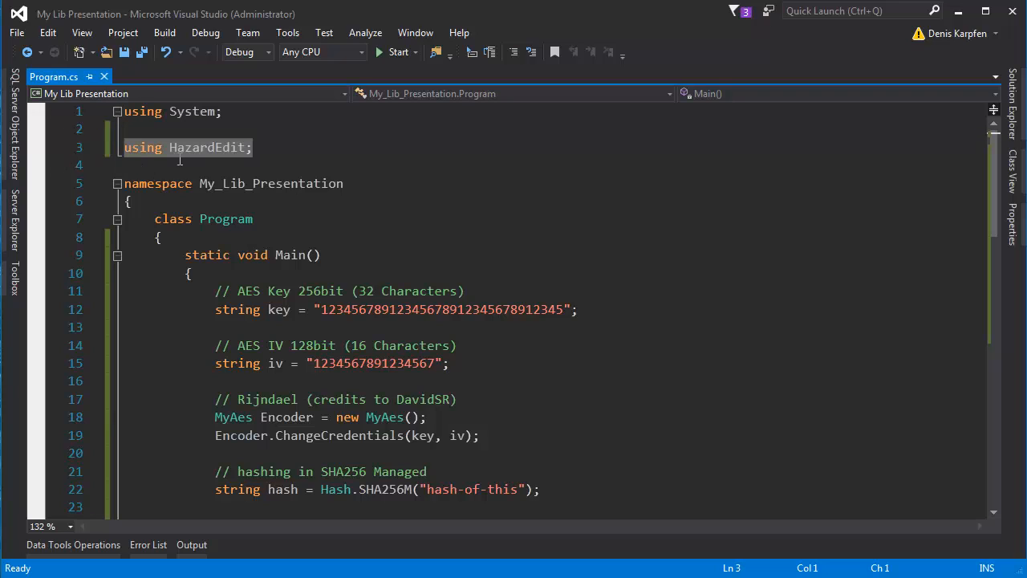
- Select the HazardEdit namespace in Program.cs's using statement
double_click(207, 147)
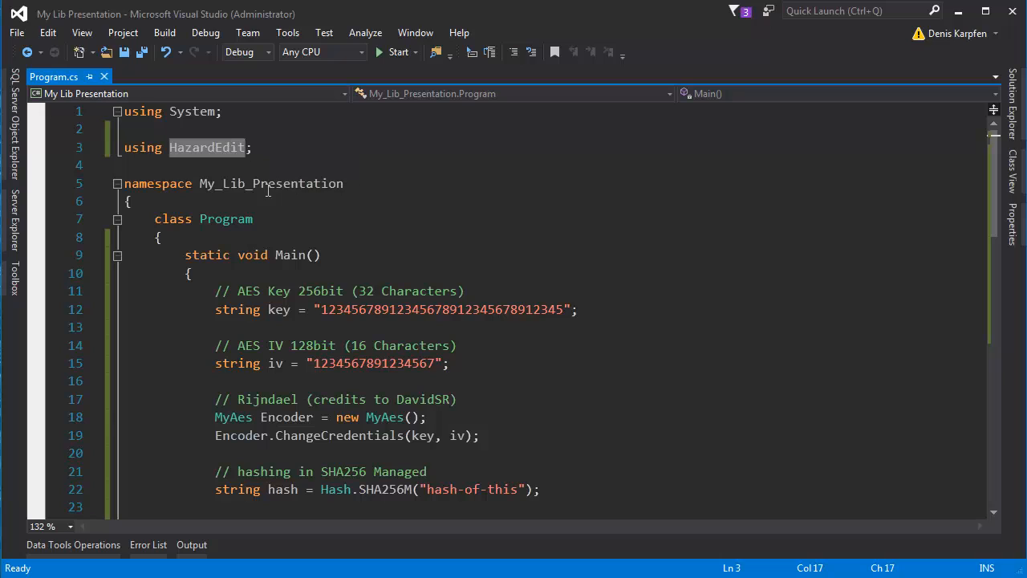
mouse_move(414, 265)
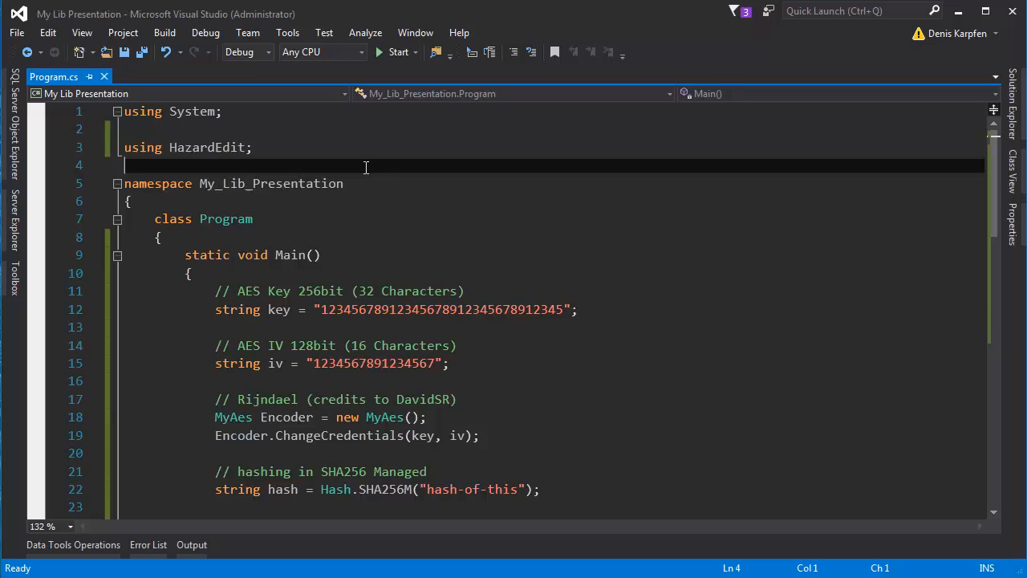
scroll(down, 3)
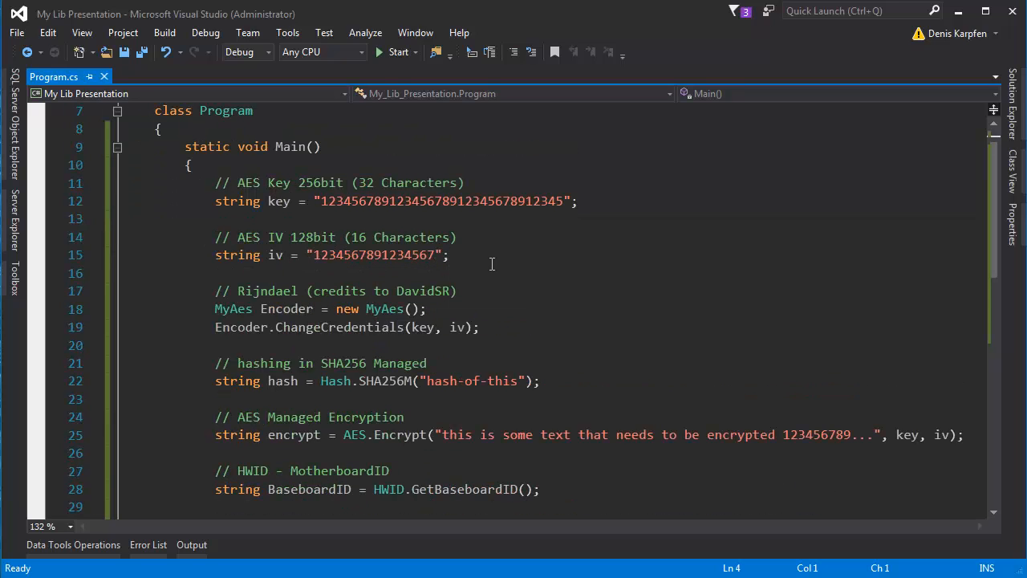
double_click(279, 200)
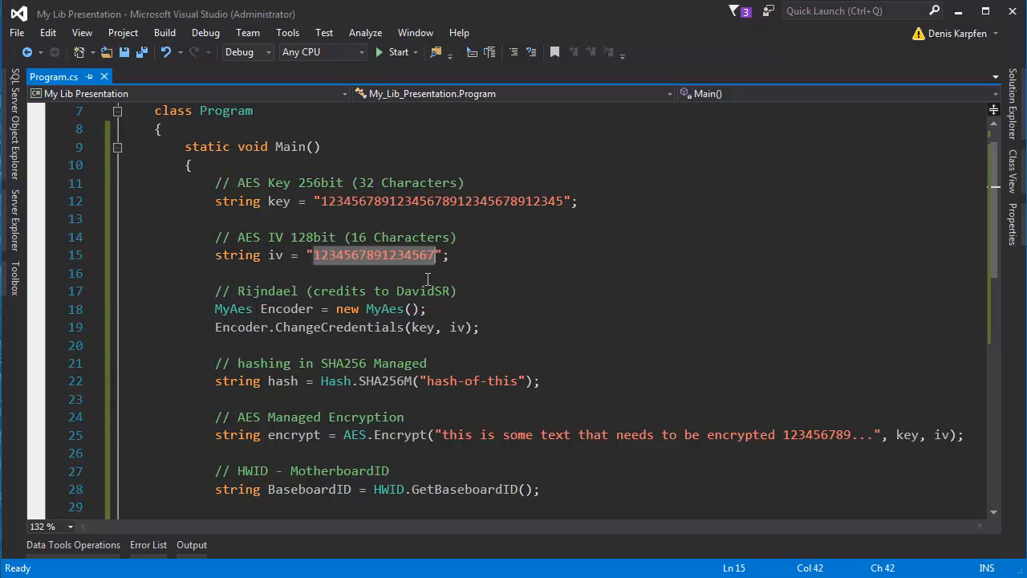
mouse_move(399, 256)
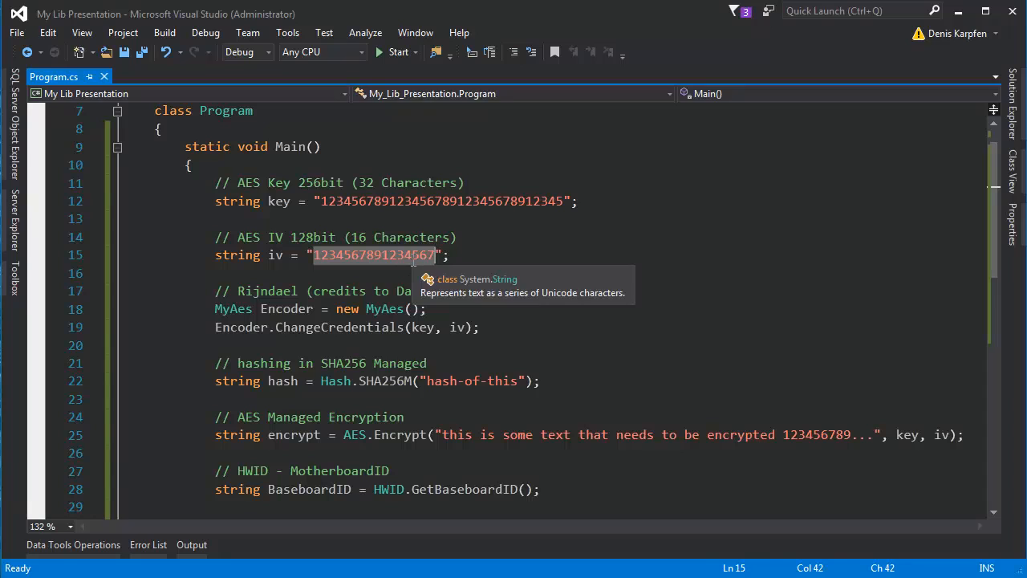
scroll(down, 3)
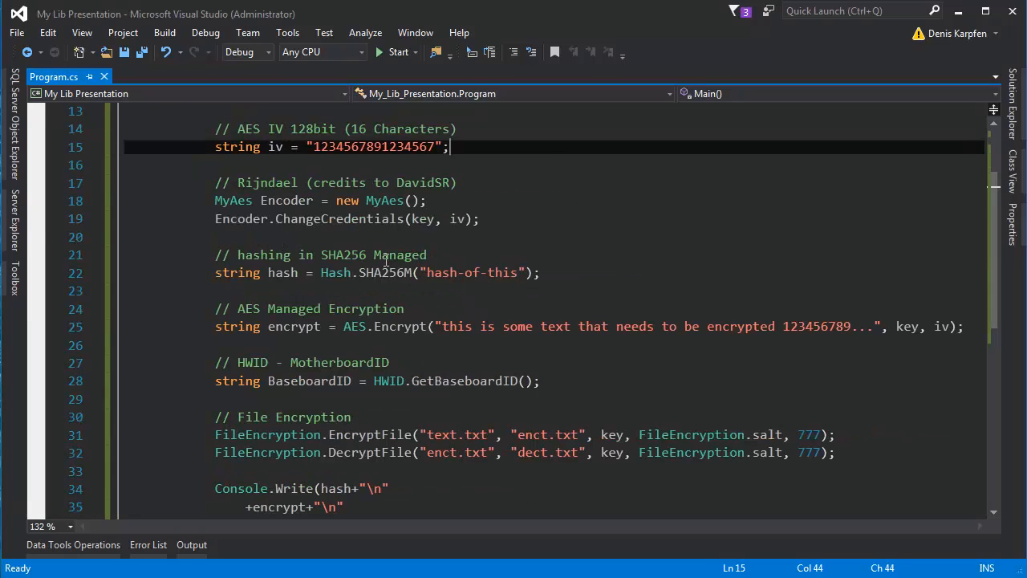
double_click(267, 183)
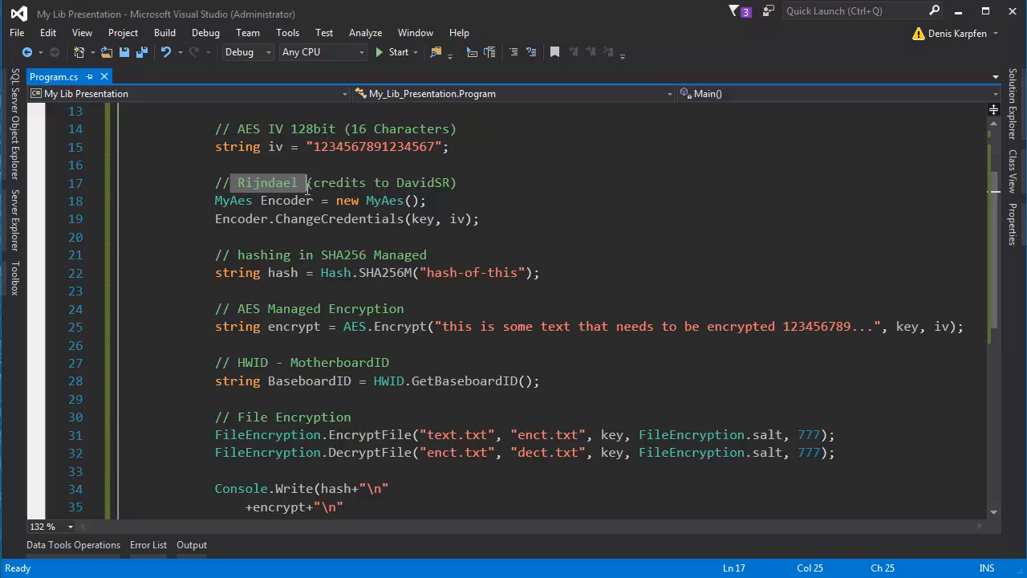
mouse_move(445, 242)
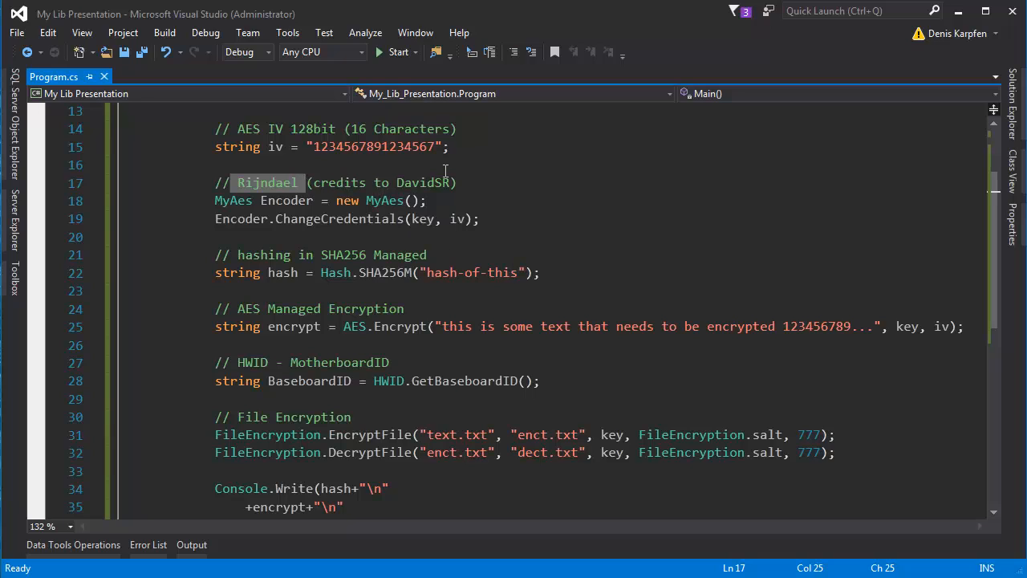
mouse_move(678, 196)
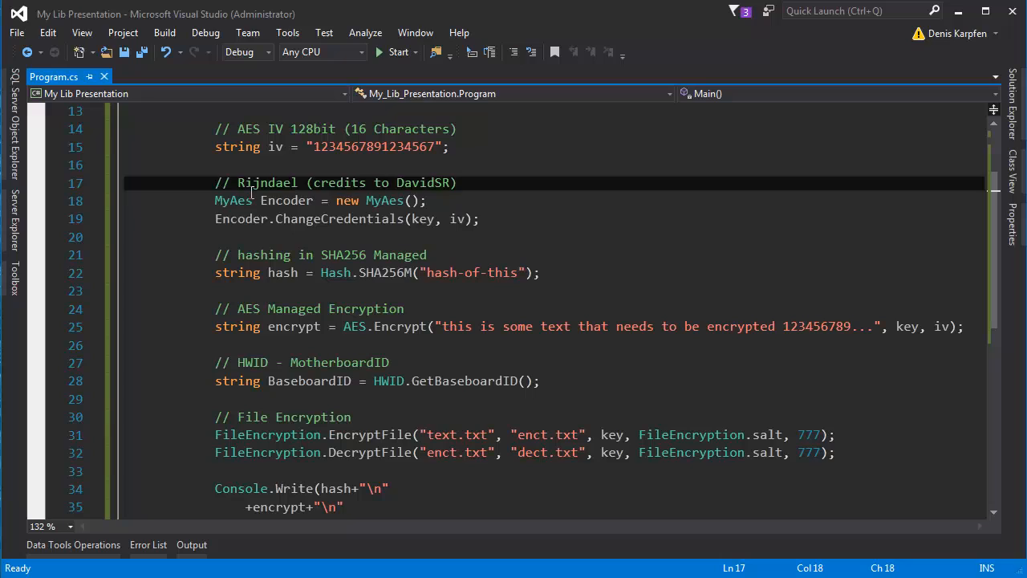
click(233, 200)
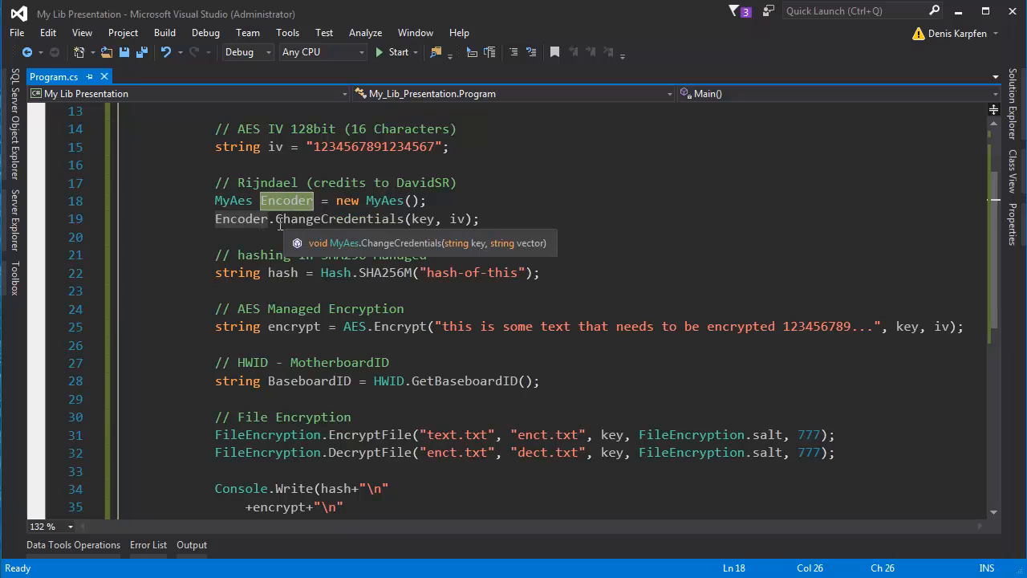
double_click(337, 218)
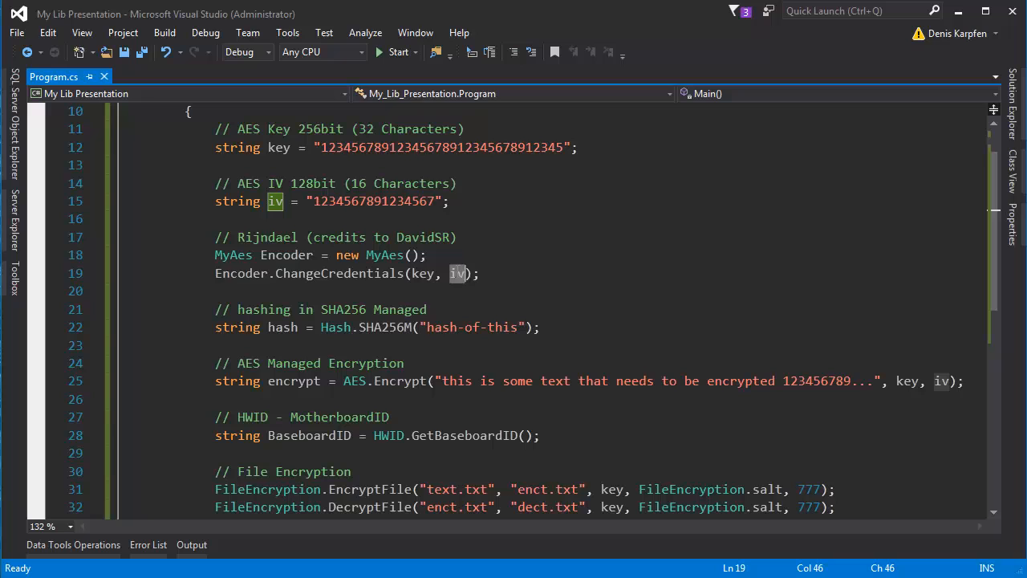
mouse_move(470, 286)
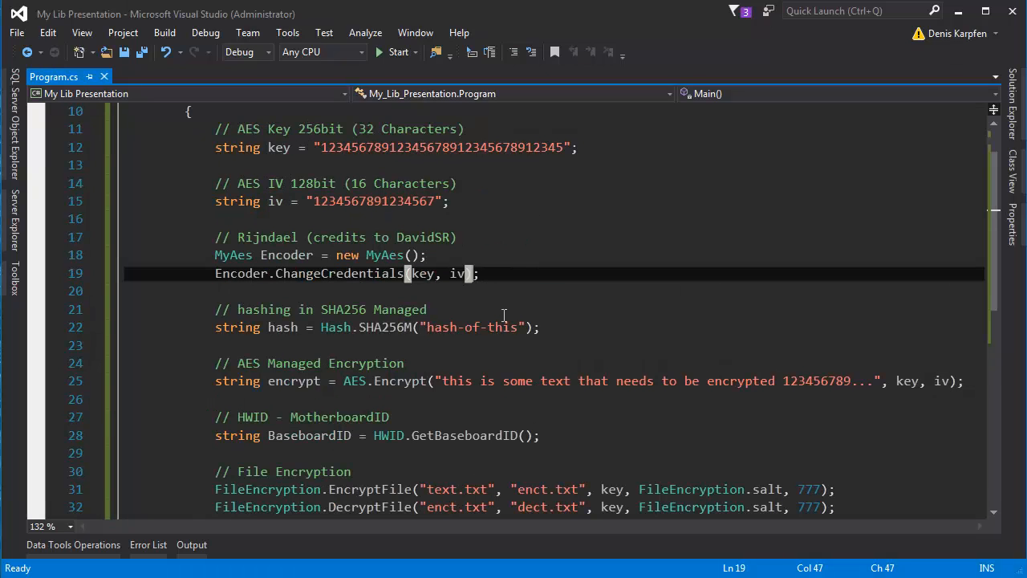
text(En)
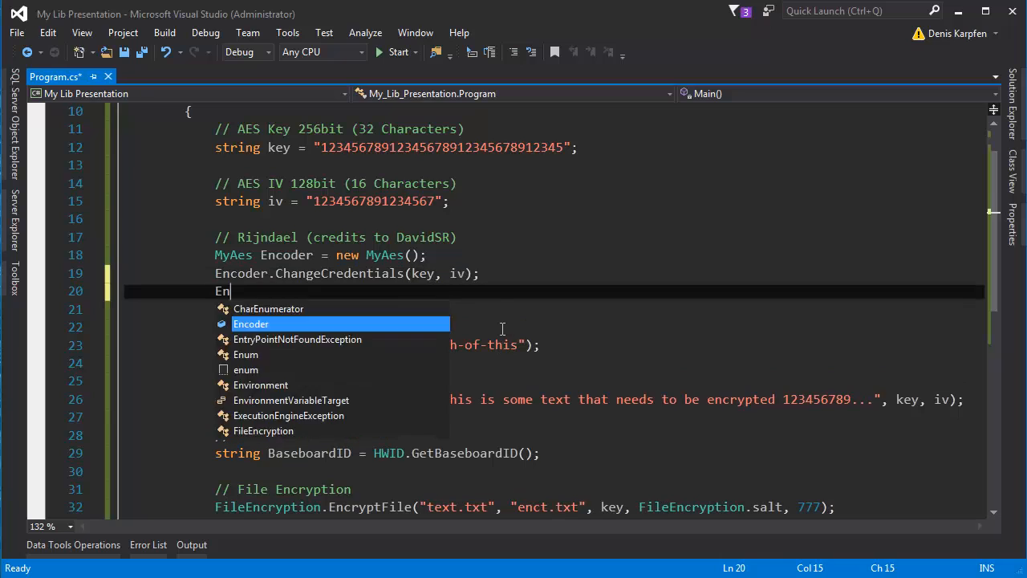
text(Encoder.Dec)
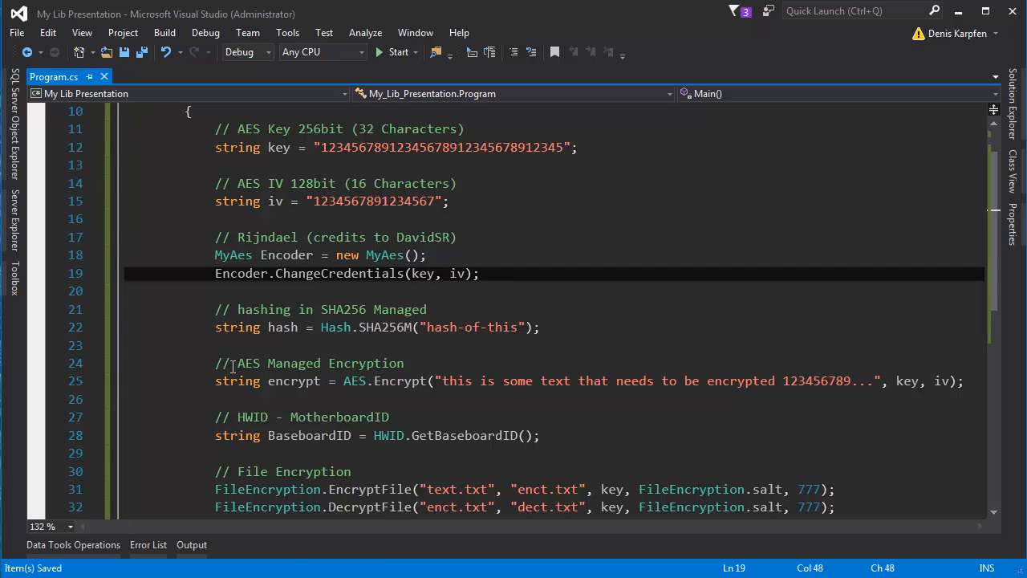
double_click(293, 363)
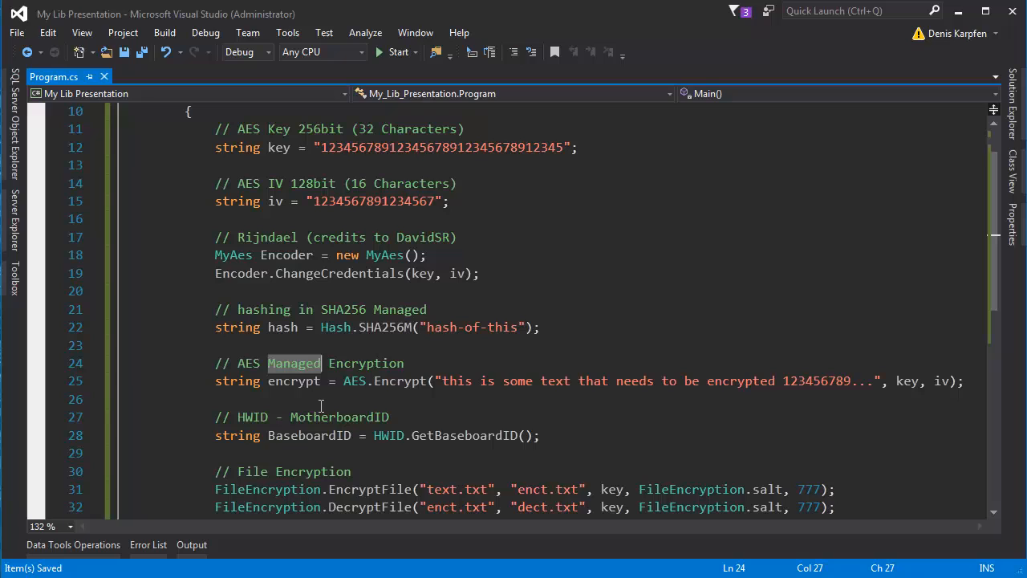
double_click(354, 380)
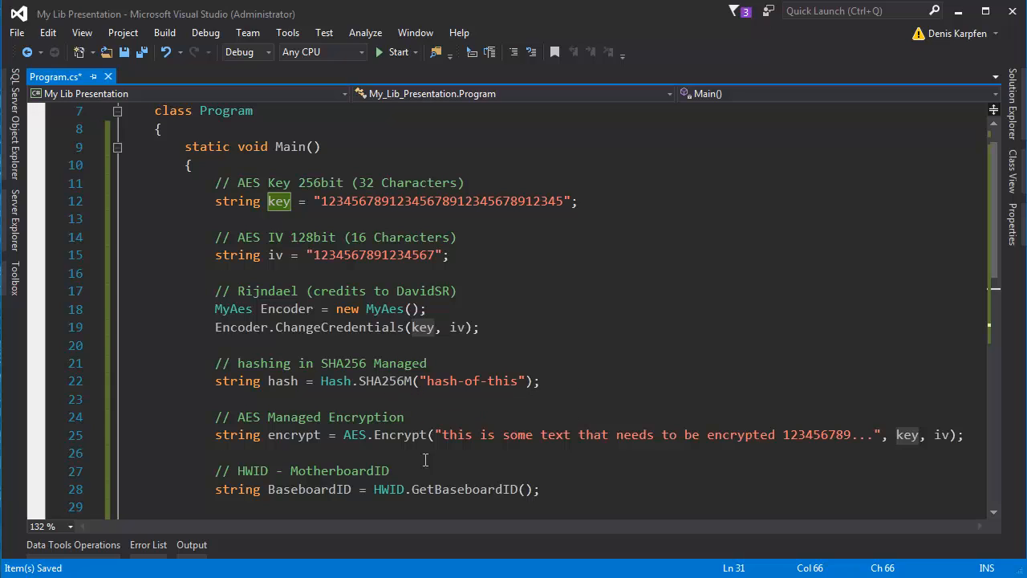
click(411, 380)
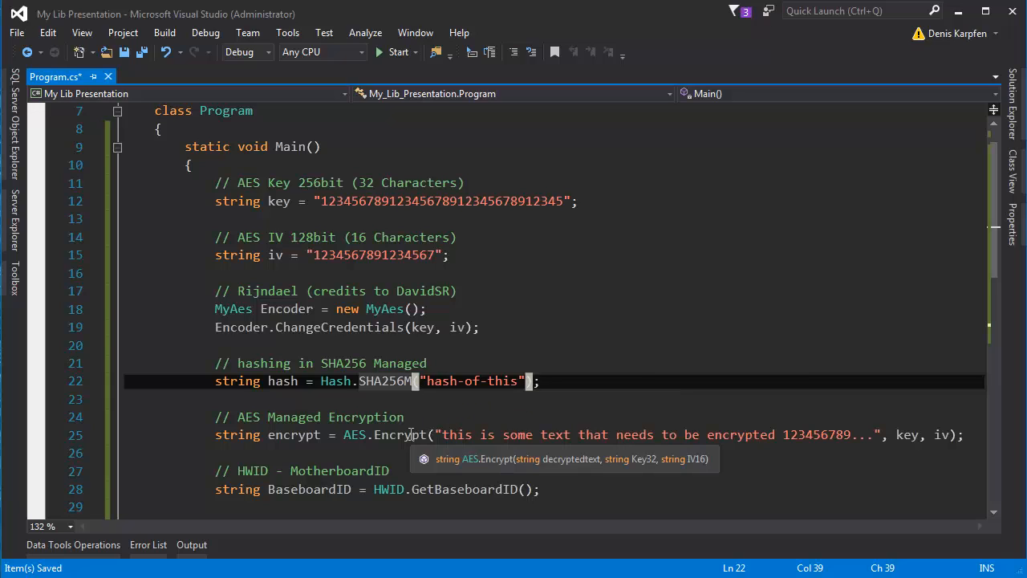
mouse_move(435, 489)
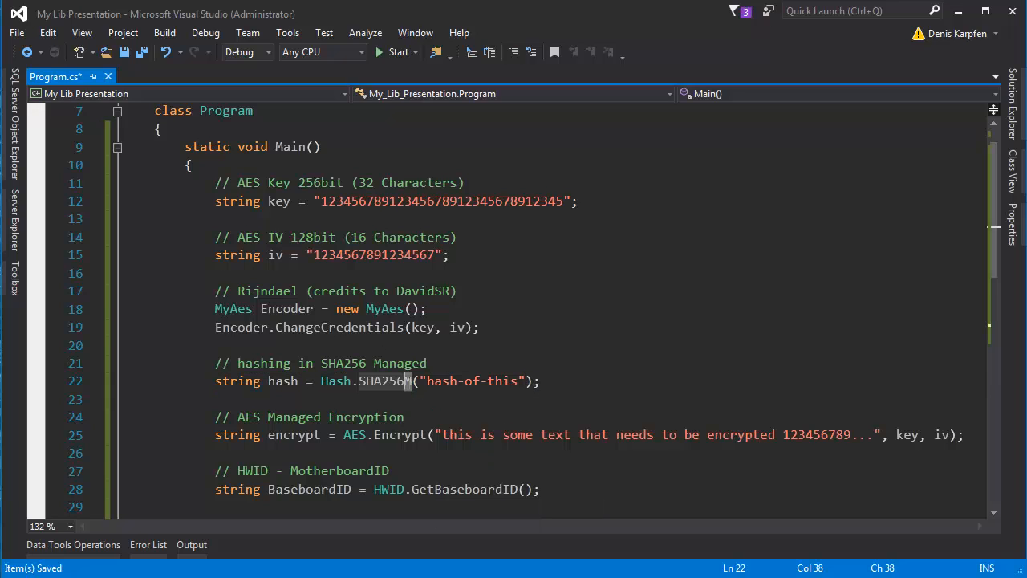
mouse_move(430, 383)
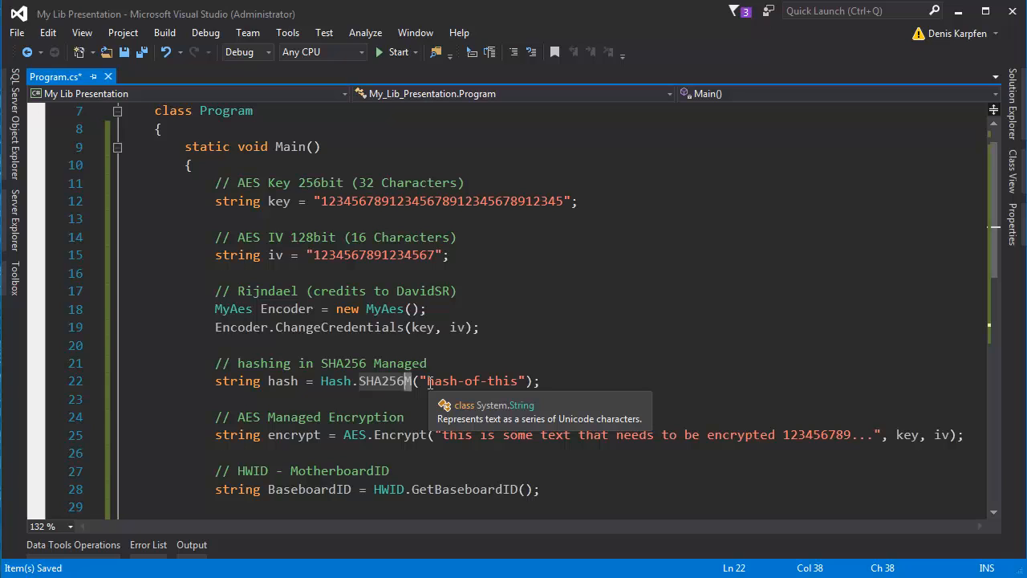
mouse_move(416, 382)
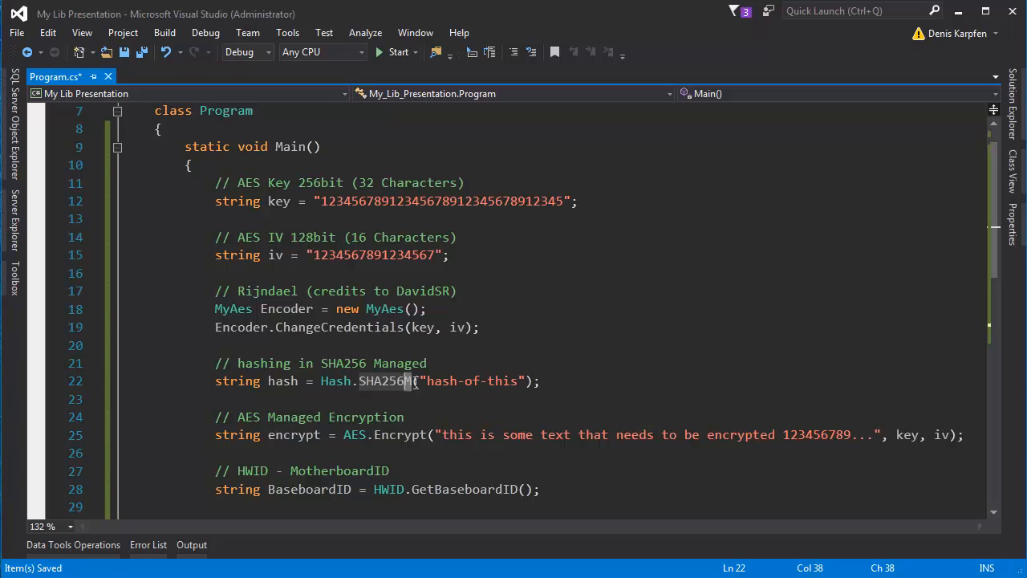
mouse_move(423, 417)
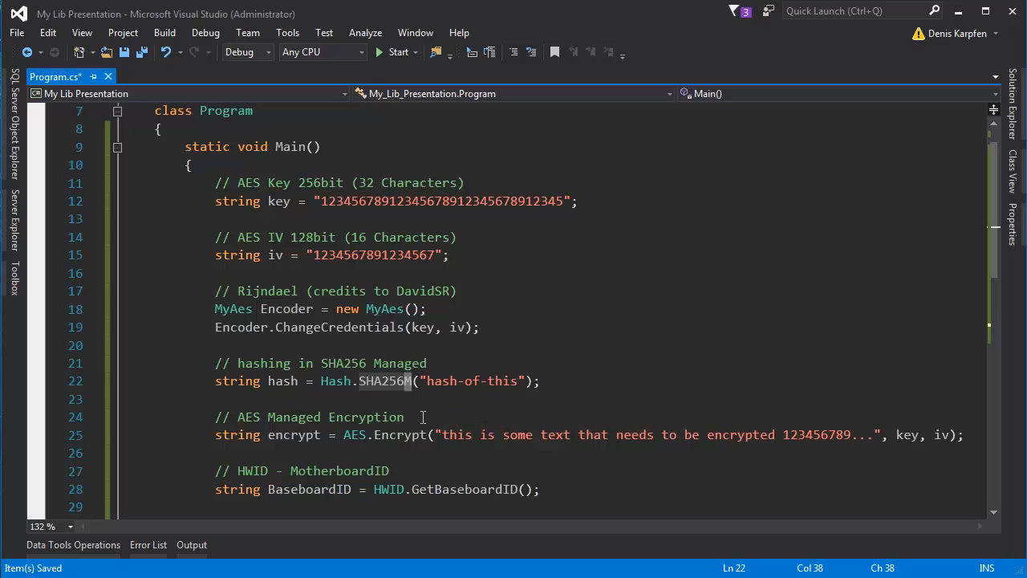
mouse_move(405, 380)
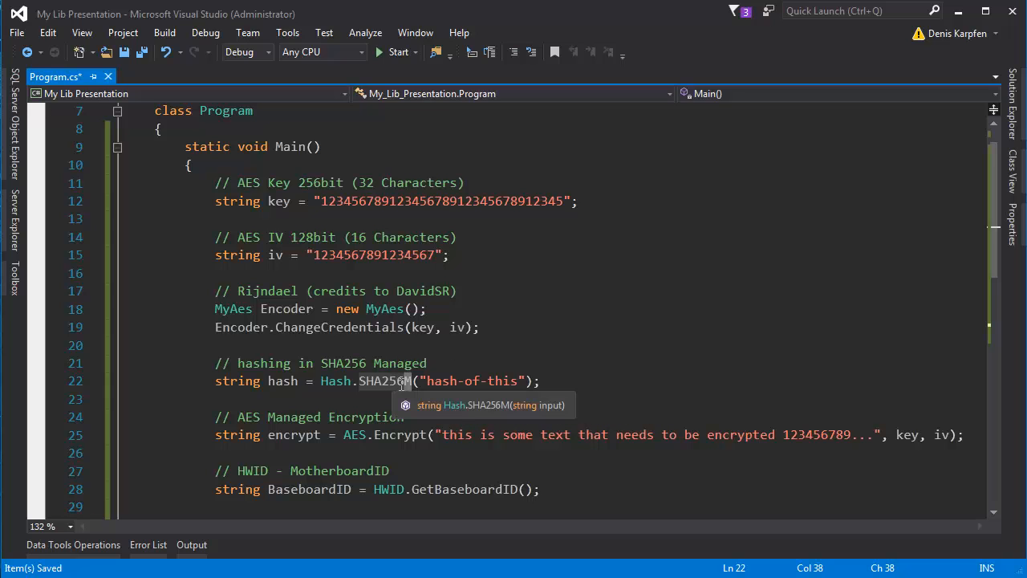
scroll(down, 3)
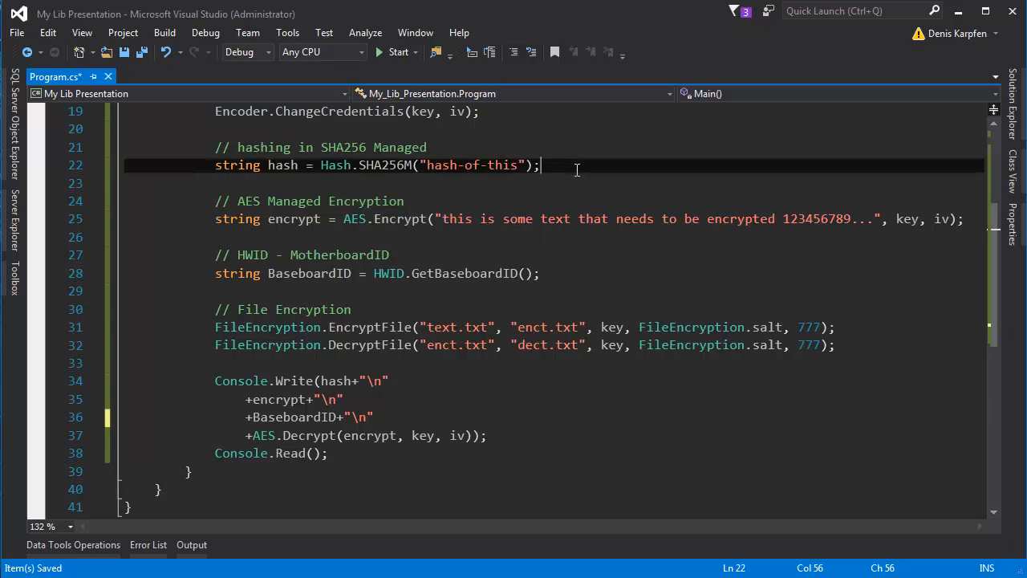
text(HaSH)
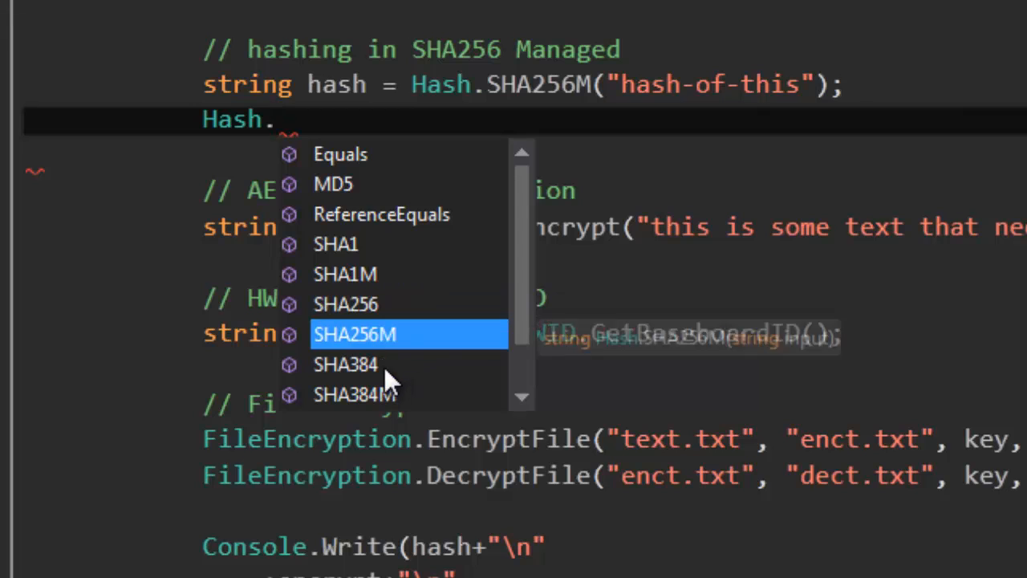
scroll(down, 3)
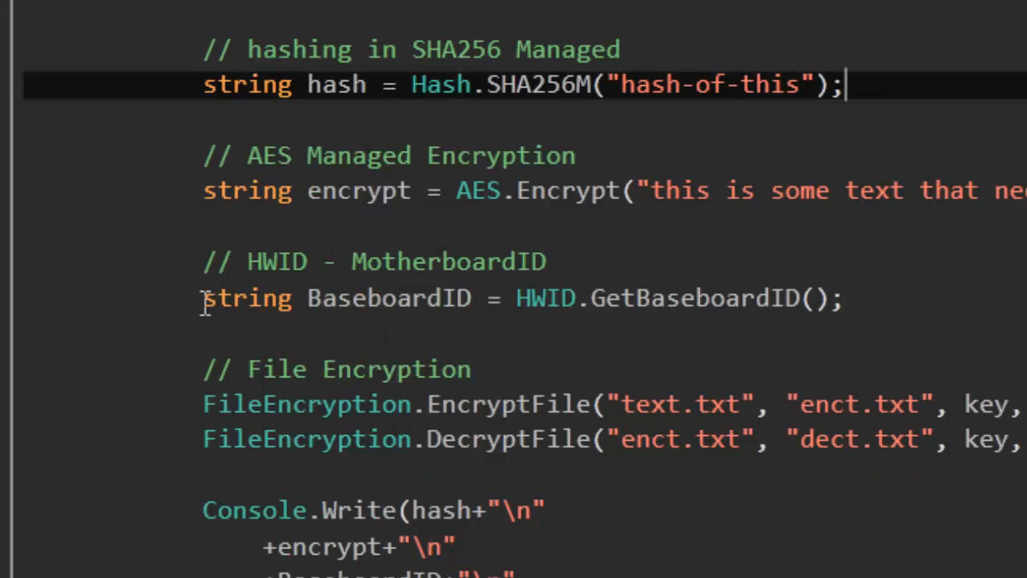
mouse_move(670, 333)
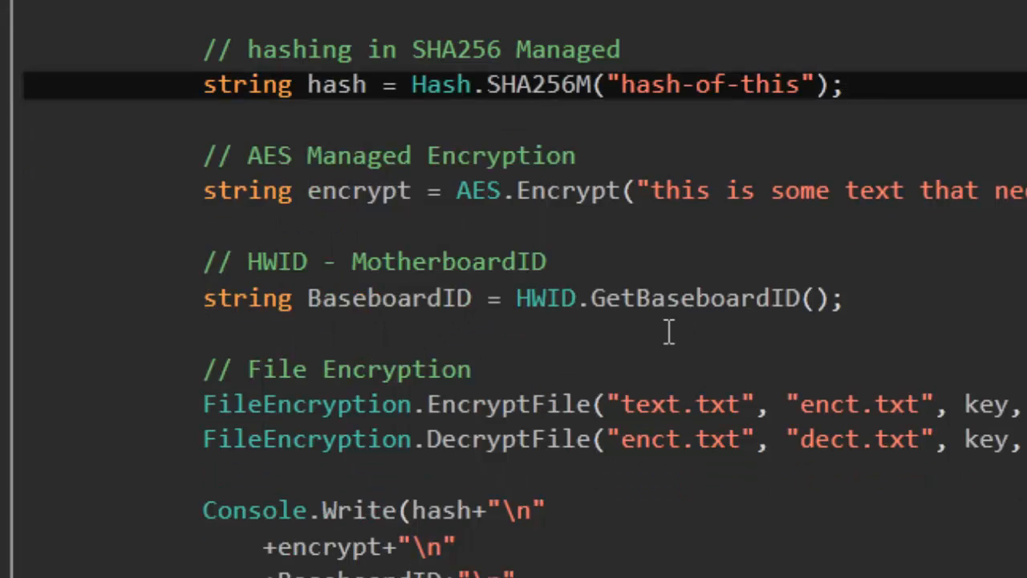
mouse_move(626, 345)
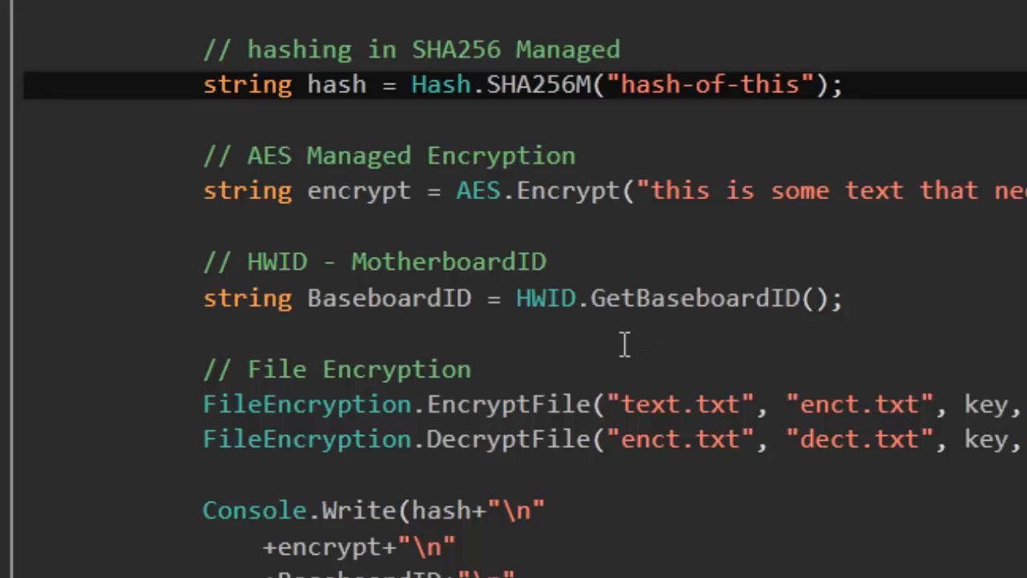
mouse_move(706, 285)
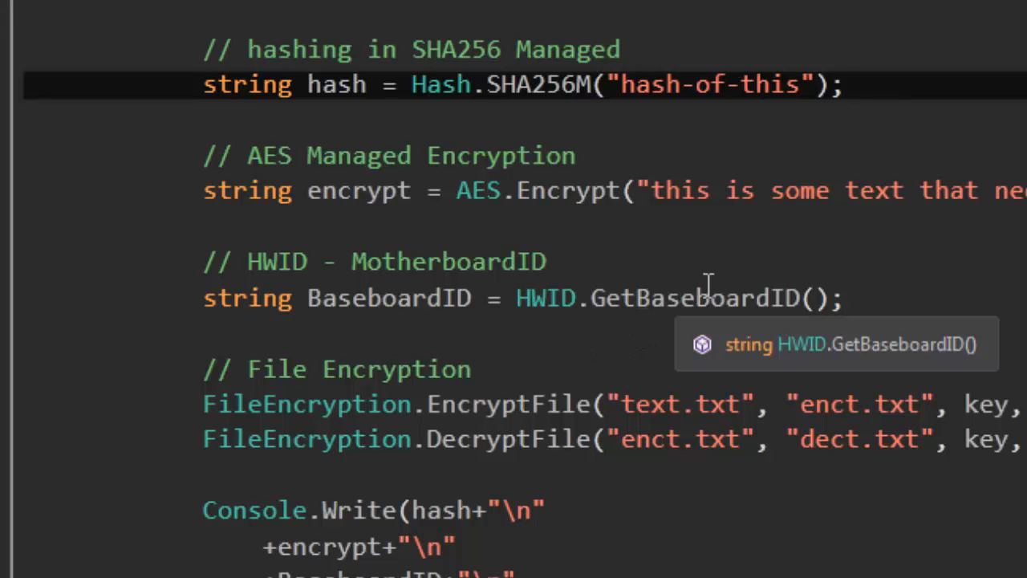
text(H)
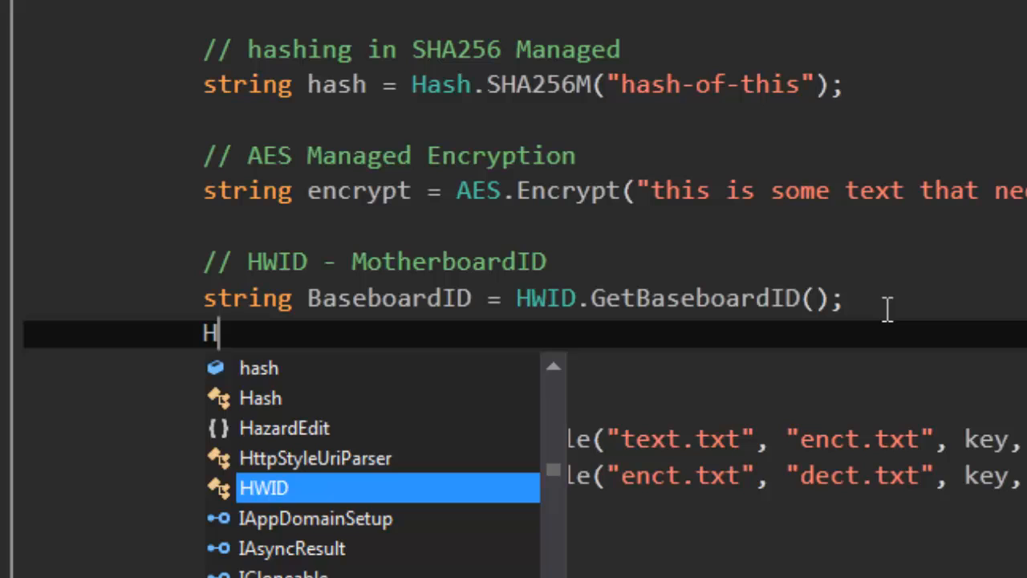
text(WID.)
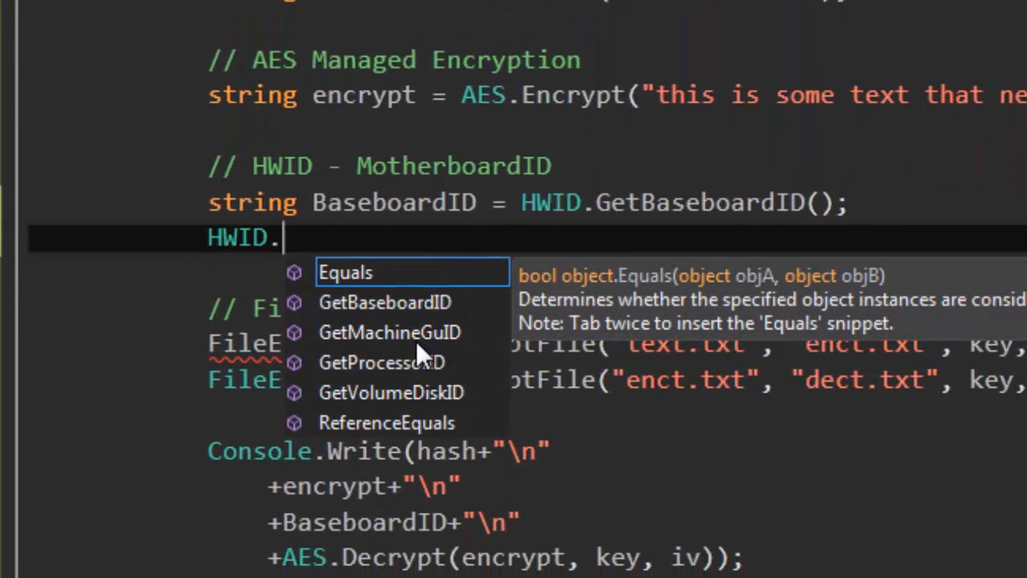
click(390, 392)
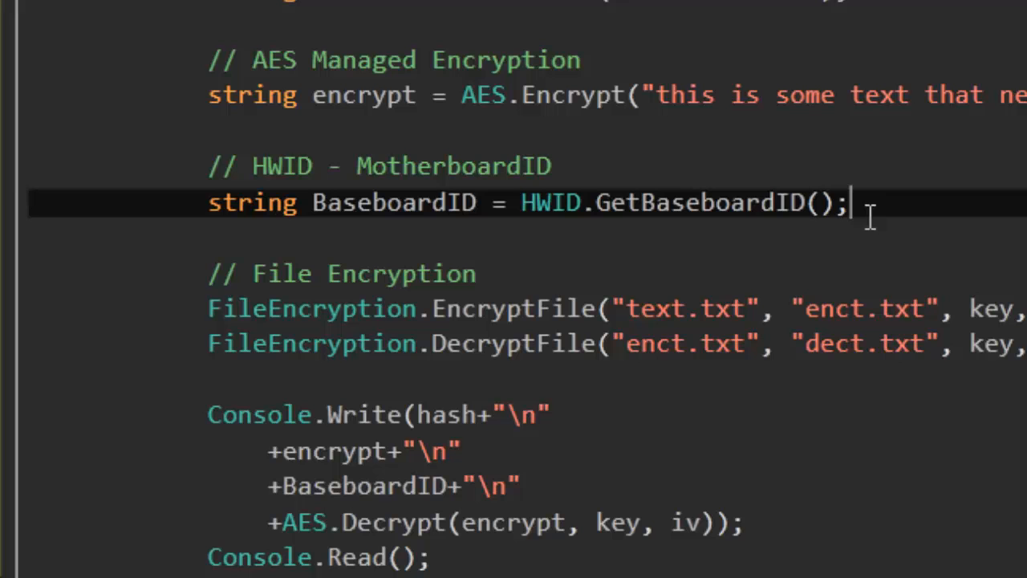
mouse_move(818, 203)
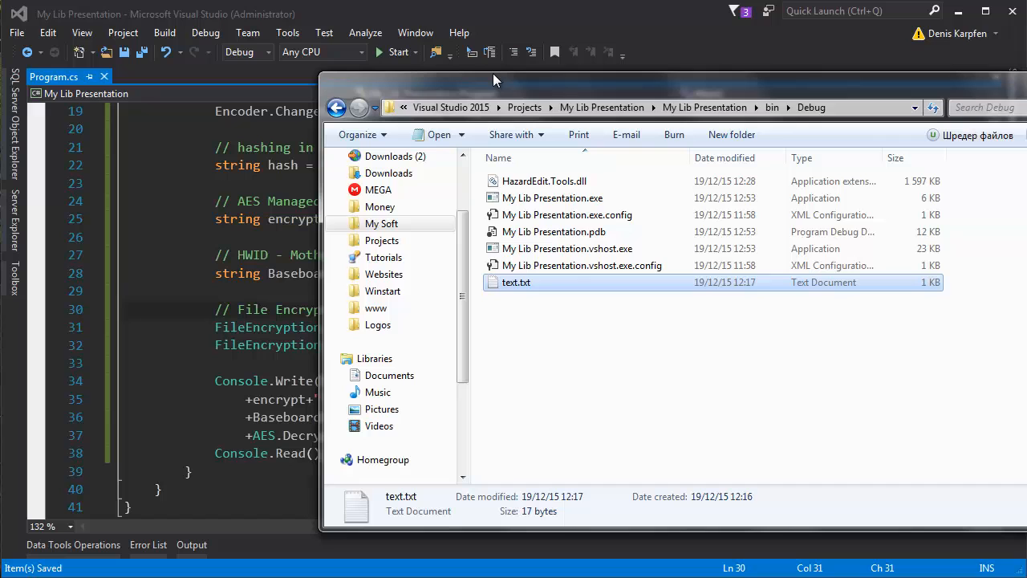
double_click(516, 281)
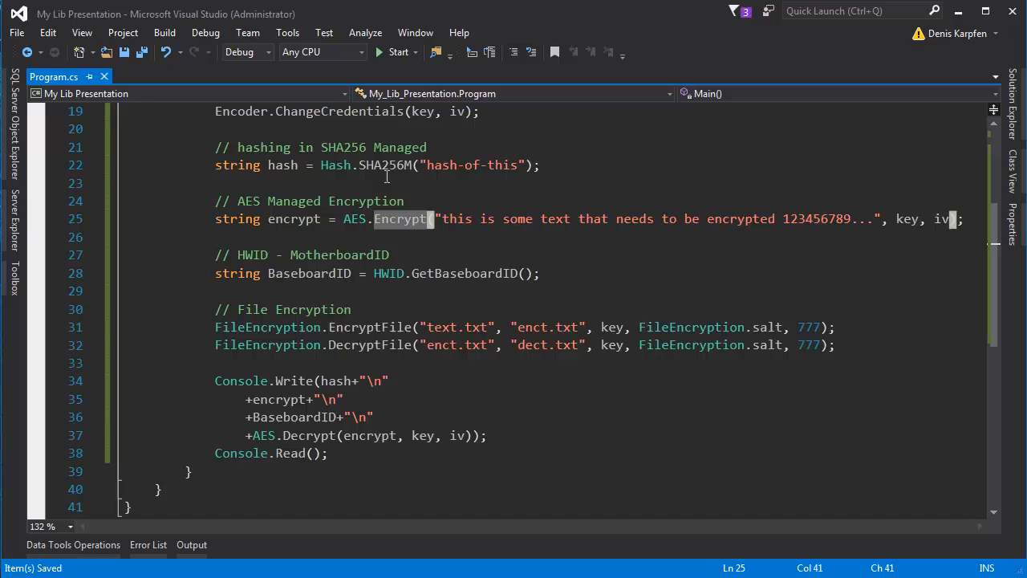
click(382, 164)
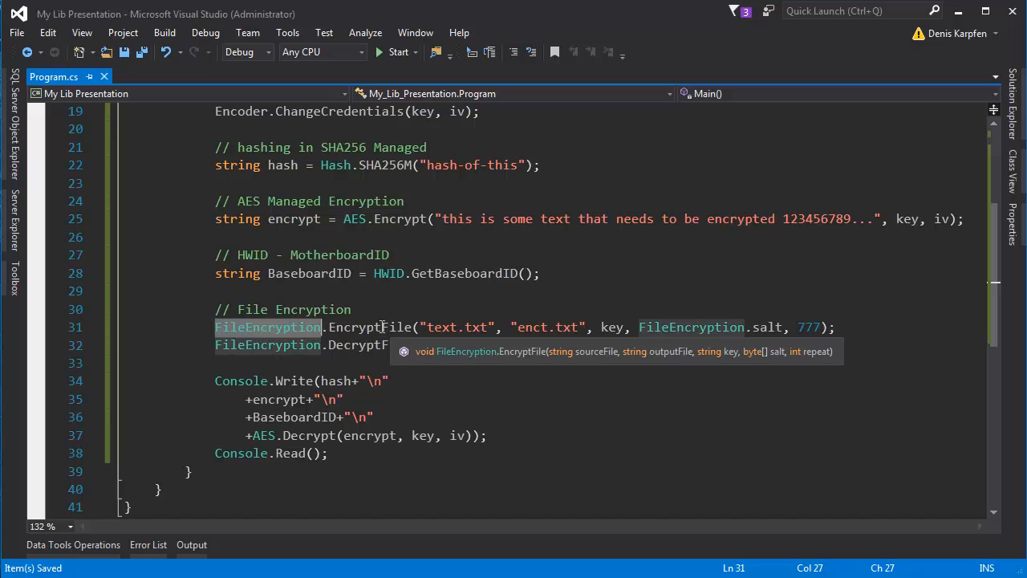
double_click(370, 327)
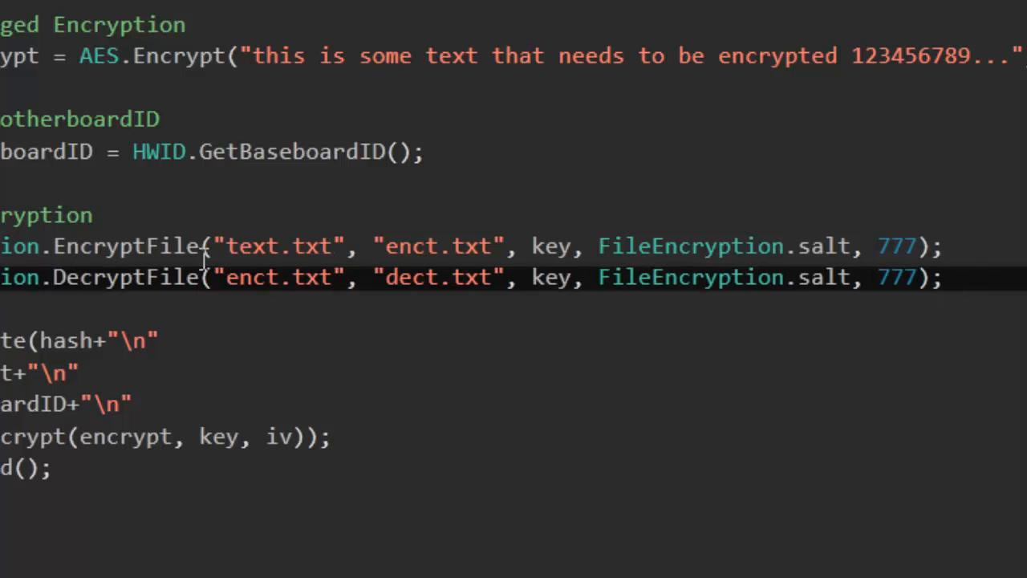
double_click(413, 246)
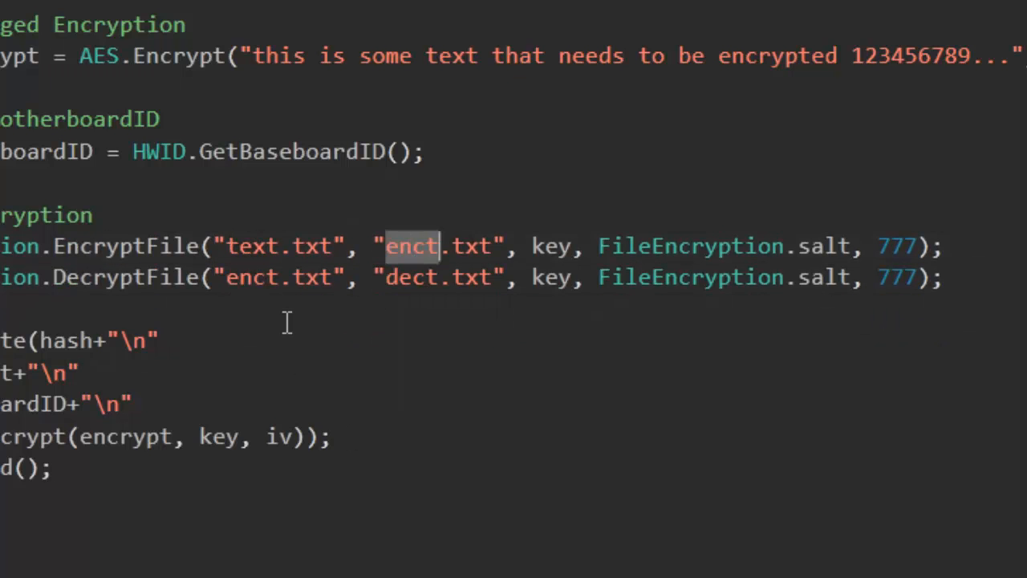
mouse_move(257, 276)
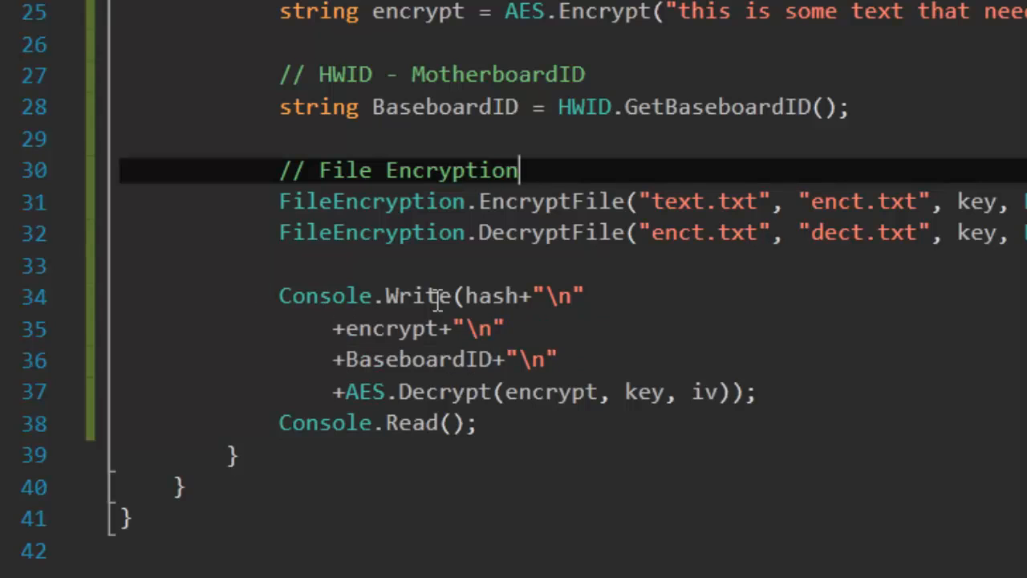
double_click(391, 327)
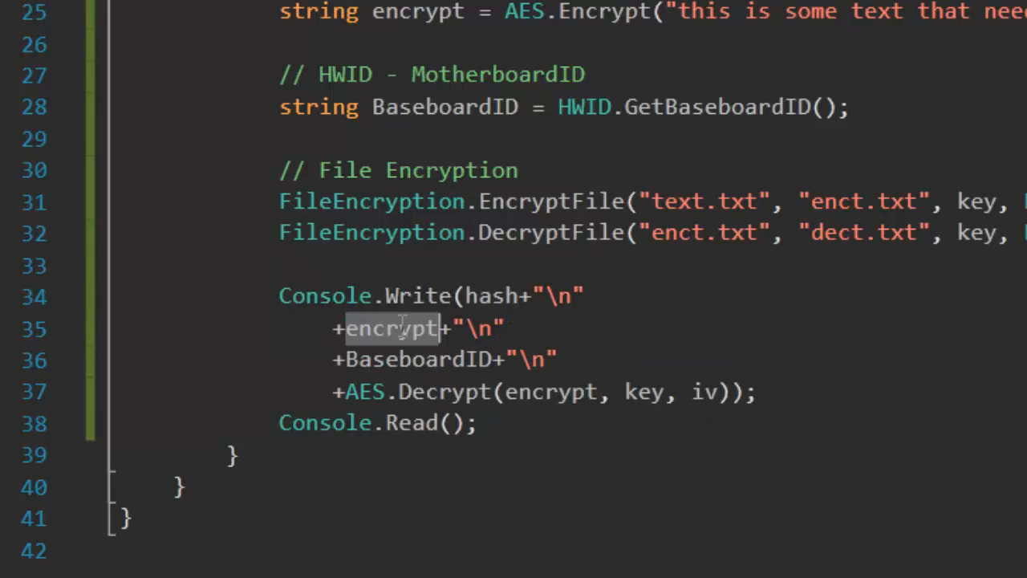
click(454, 392)
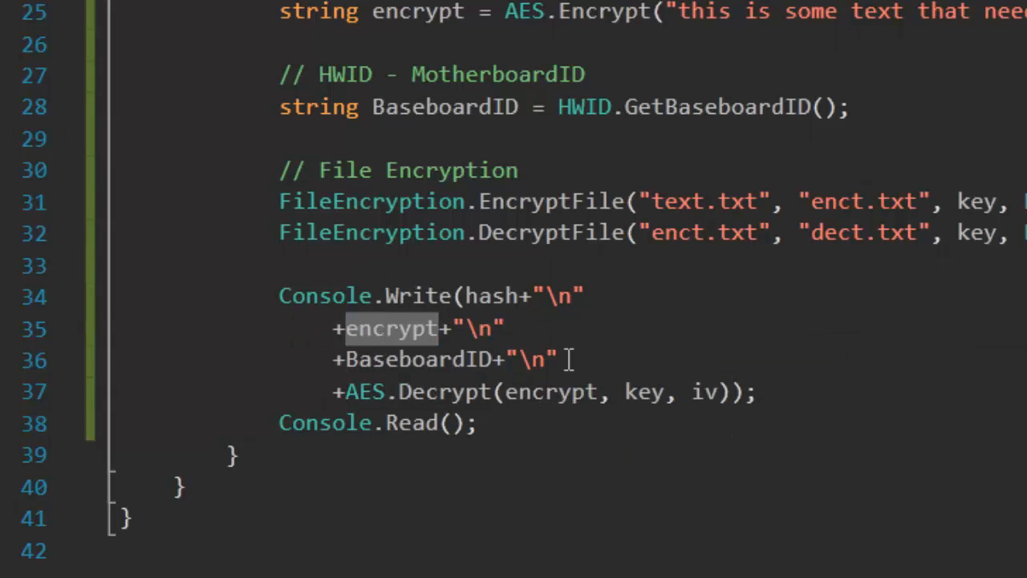
click(562, 392)
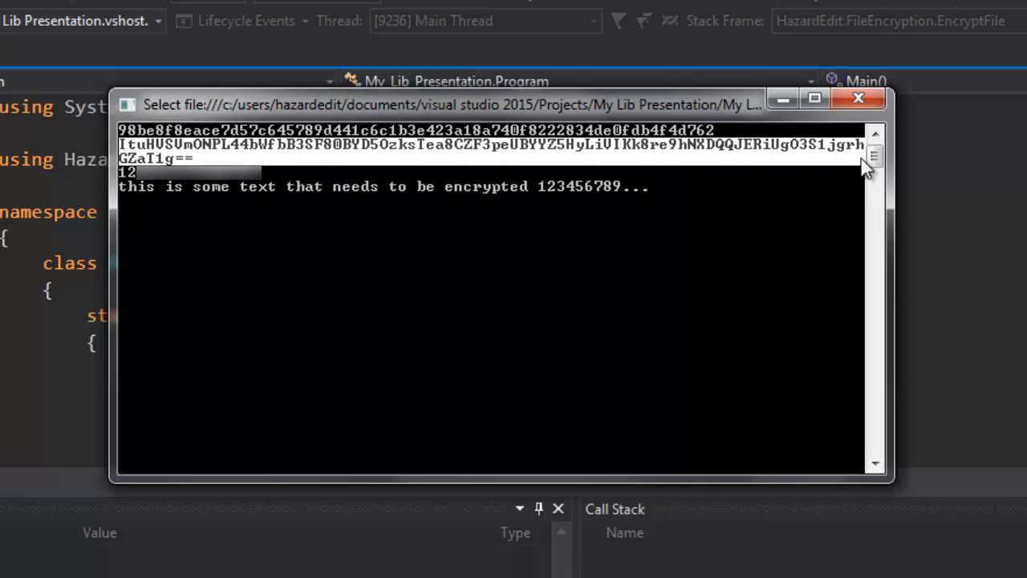
- Highlight the decrypted sentence in the program's console output
click(858, 98)
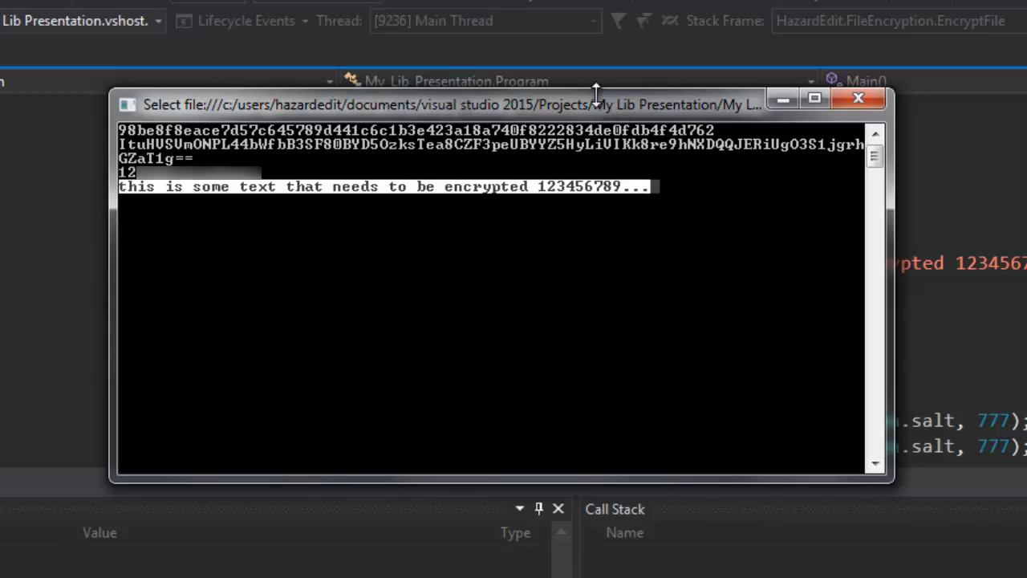
mouse_move(635, 120)
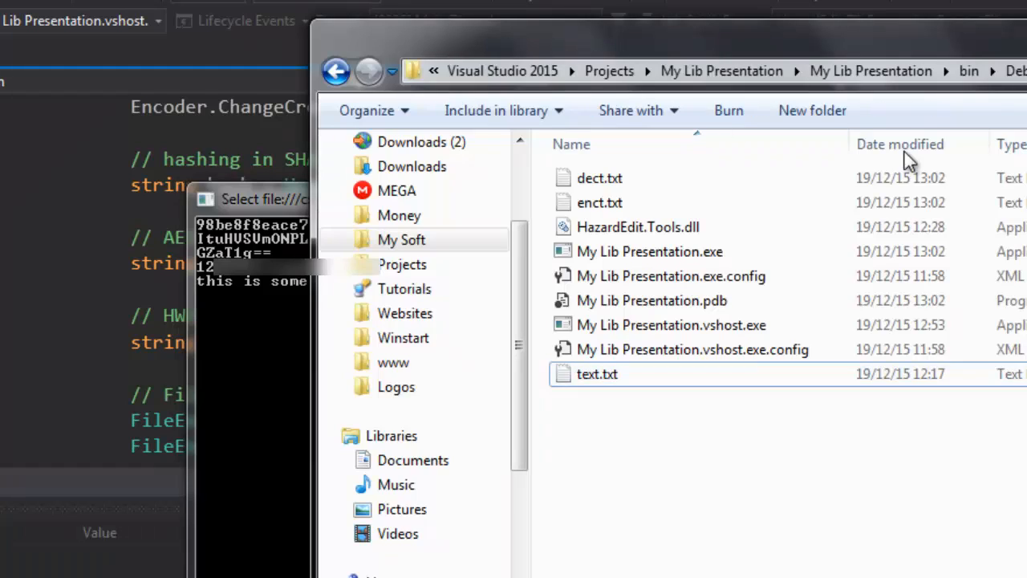
- Select text.txt in bin\Debug and run the executable twice, regenerating enct.txt and dect.txt
click(597, 374)
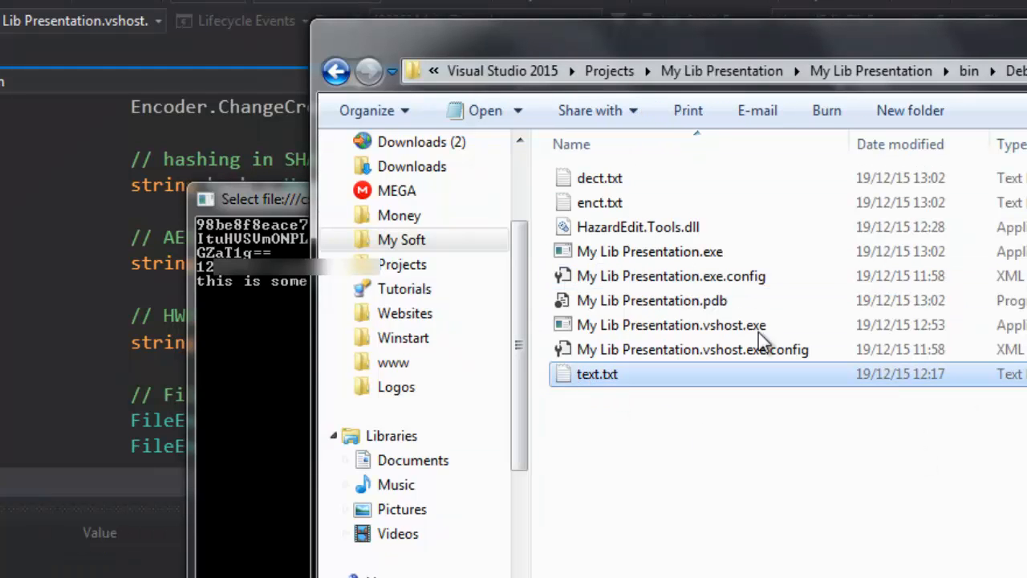
double_click(599, 202)
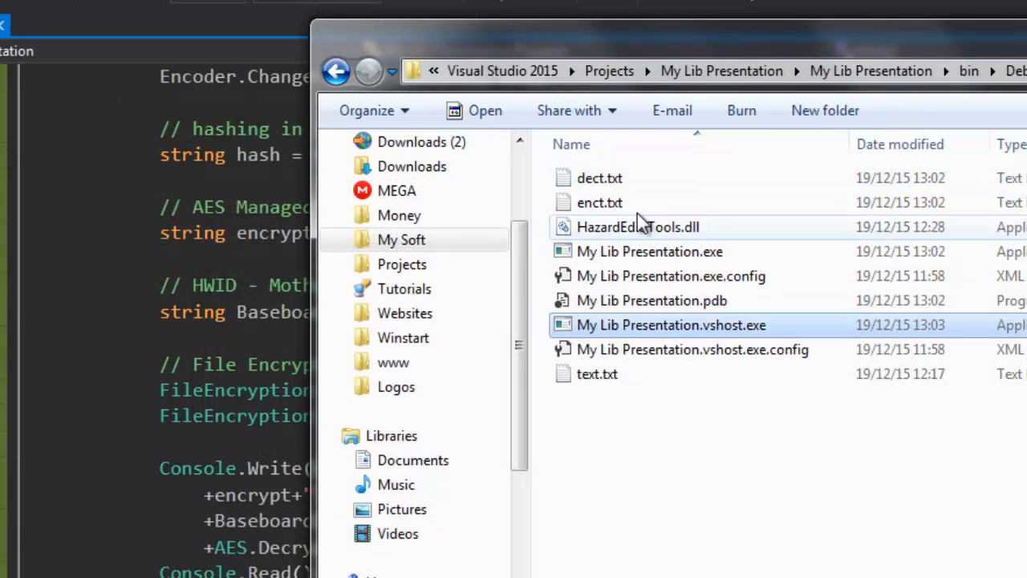
double_click(600, 203)
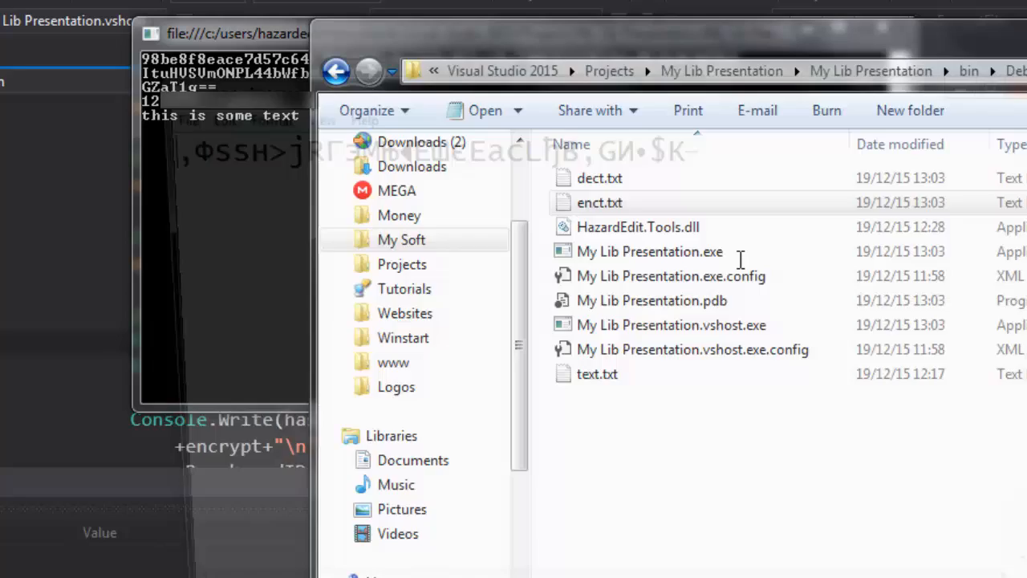
double_click(599, 202)
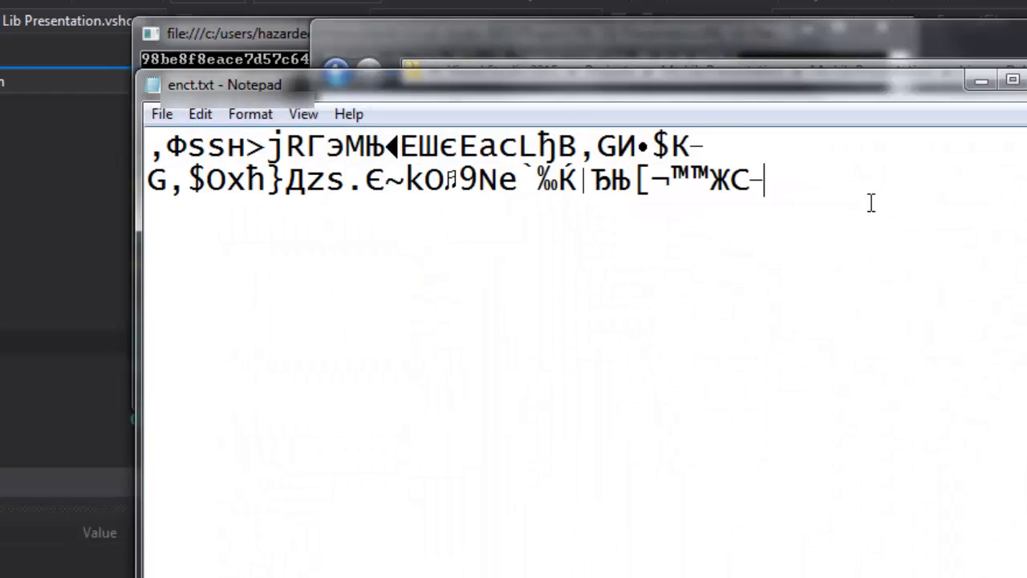
key(ctrl+a)
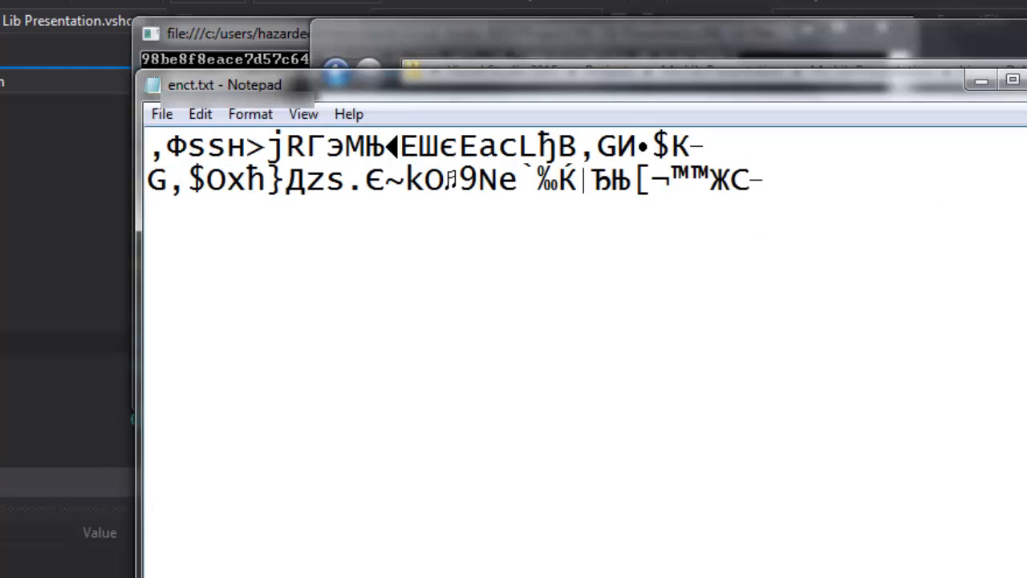
drag(147, 146, 702, 146)
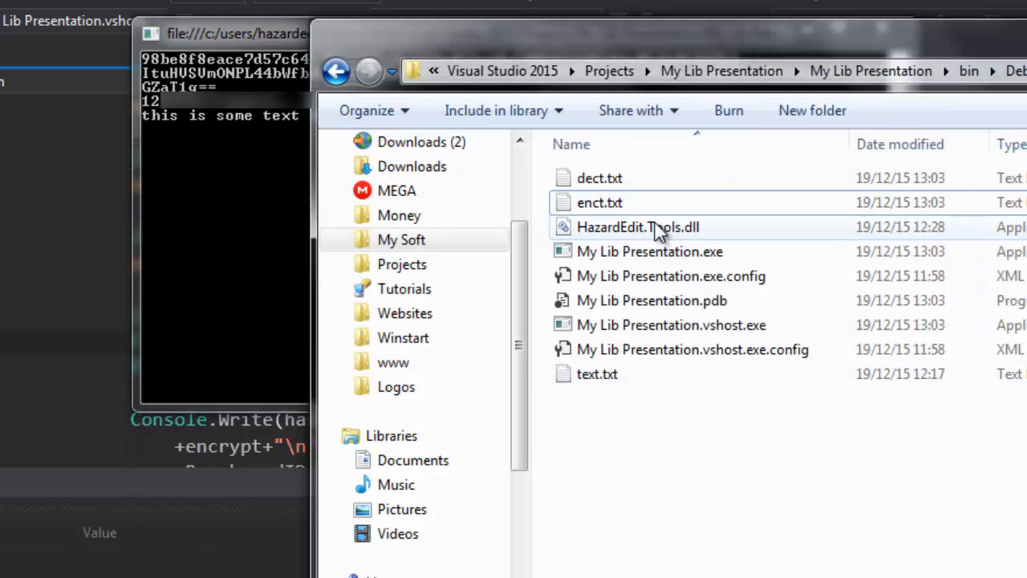
double_click(600, 177)
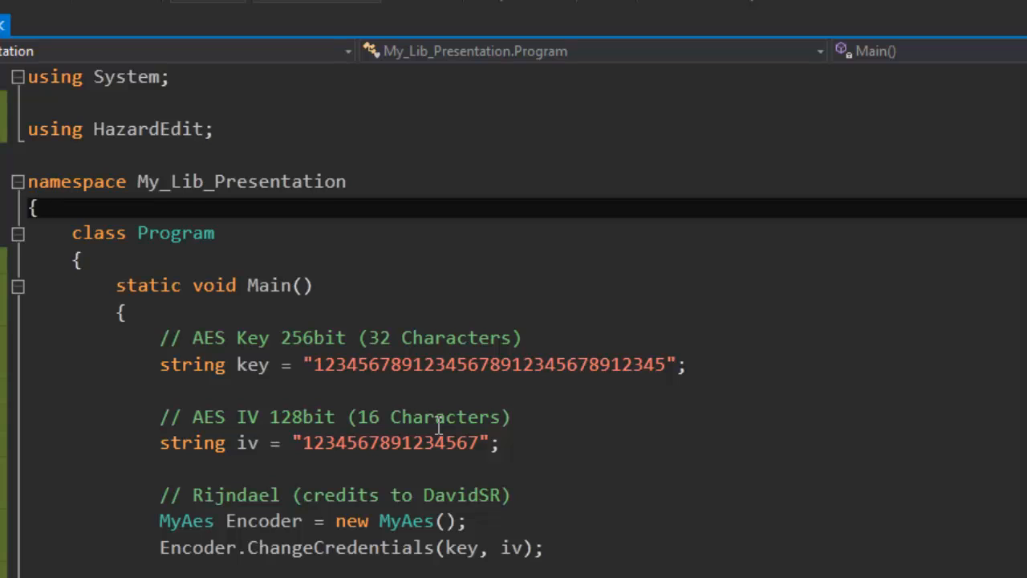
mouse_move(521, 300)
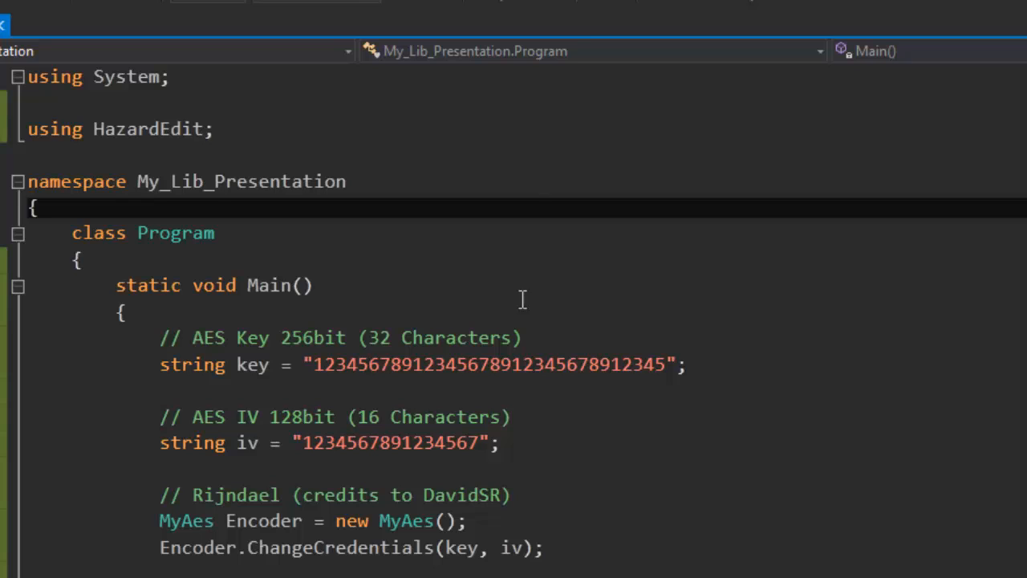